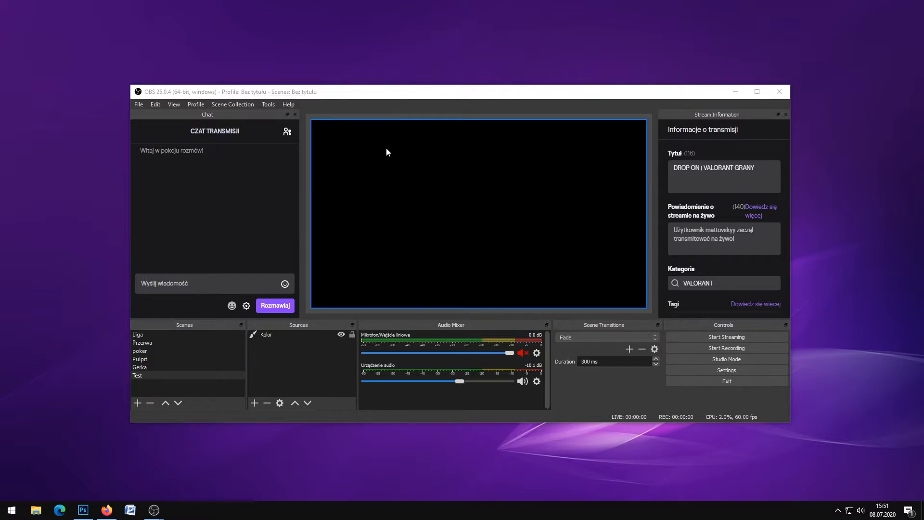
pyautogui.moveTo(371, 62)
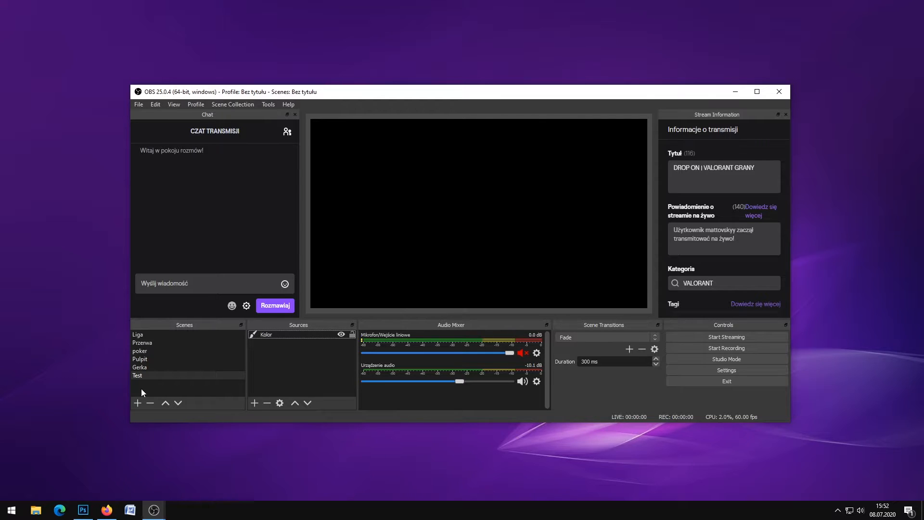
# Switch from OBS's Test scene to Photoshop, where FACECAM.psd is open.
pyautogui.click(83, 509)
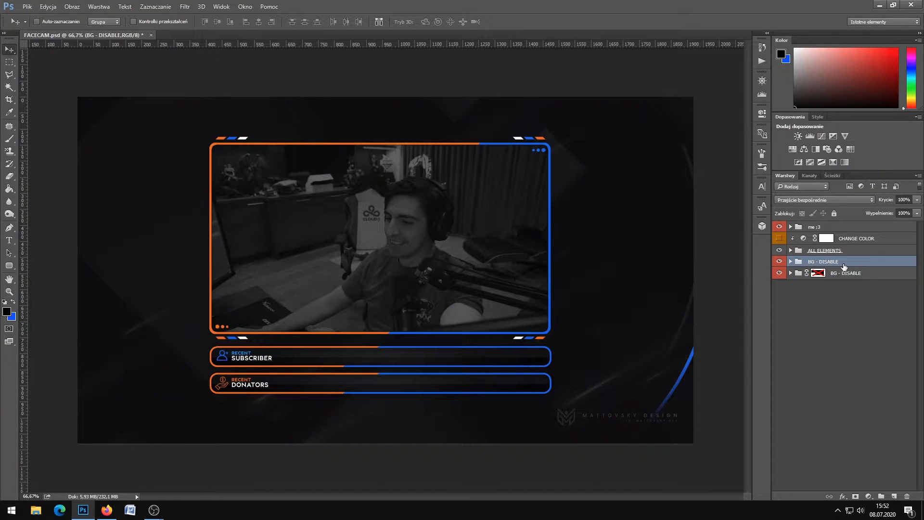
# Hide both BG - DISABLE layers so only the frame and panels remain.
pyautogui.click(779, 262)
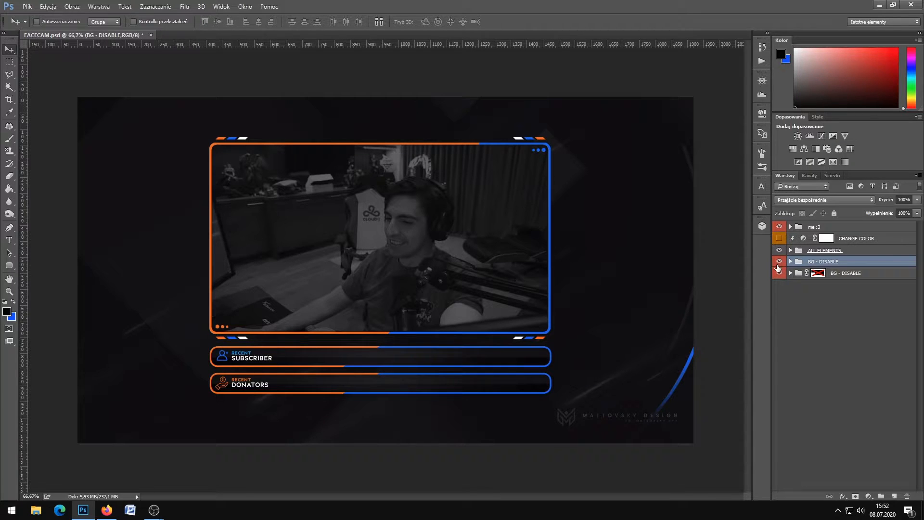
pyautogui.click(779, 264)
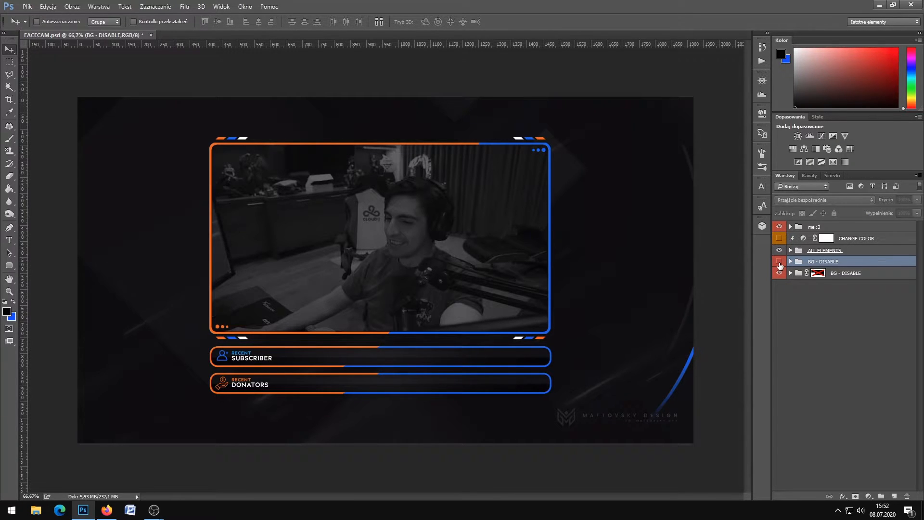
pyautogui.click(780, 273)
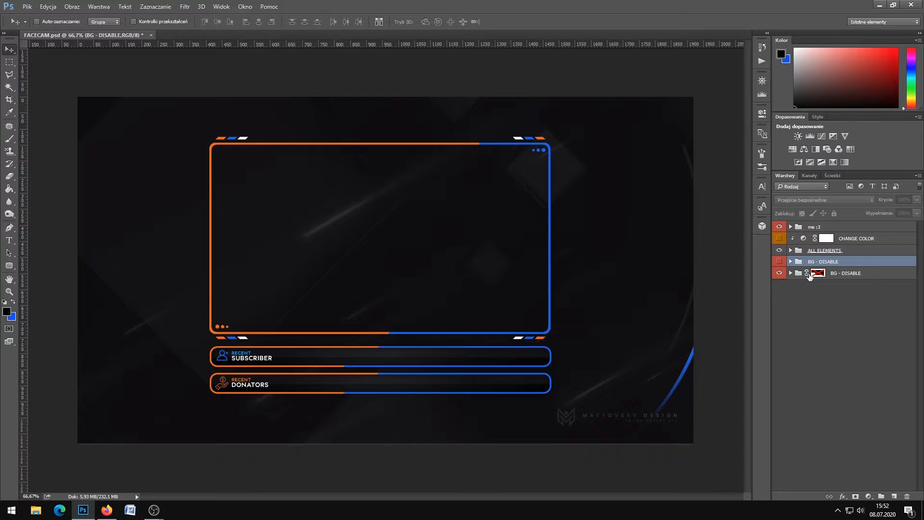
pyautogui.click(779, 272)
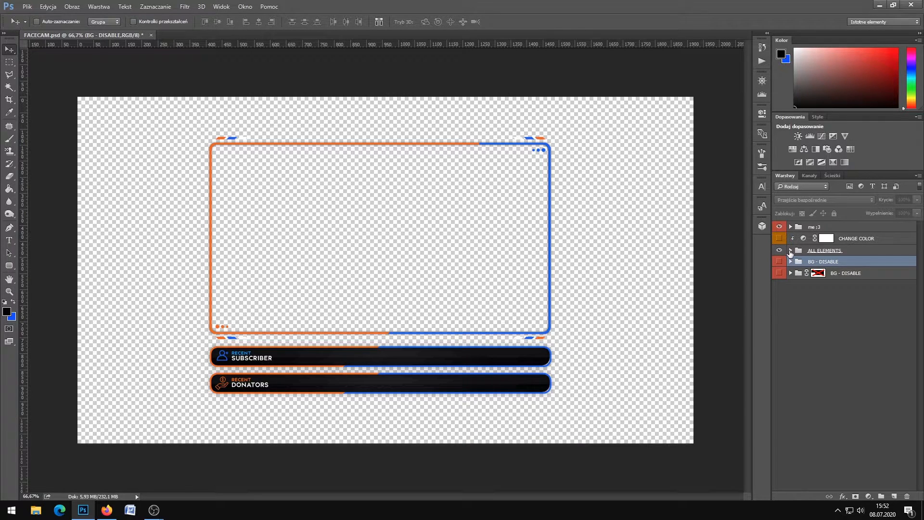
pyautogui.click(791, 250)
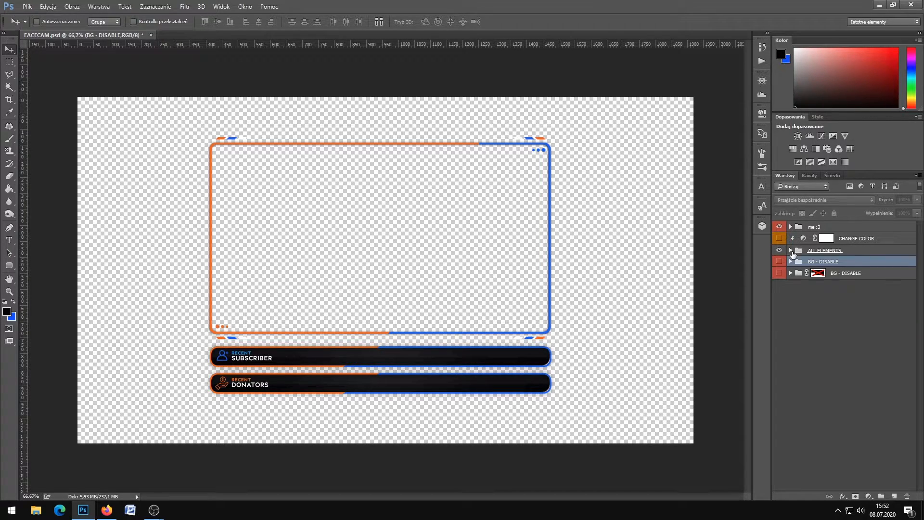
pyautogui.click(779, 261)
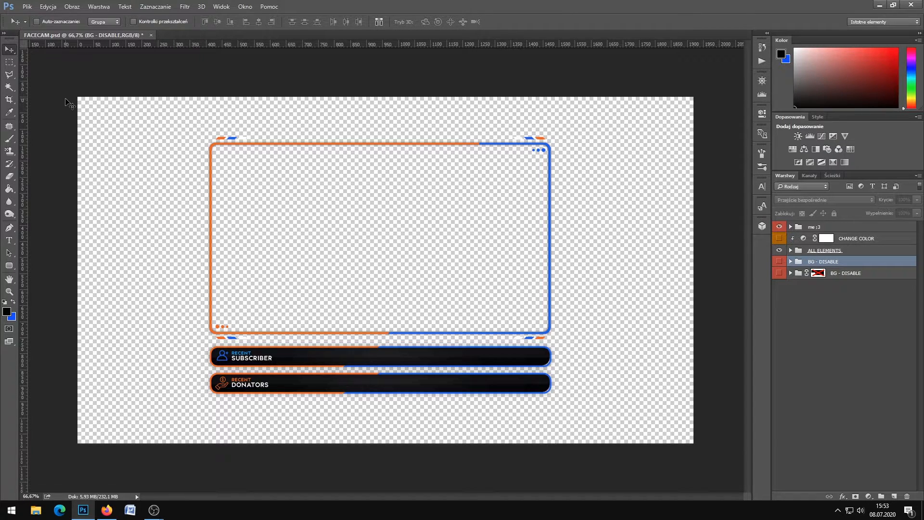
# Export the overlay via Save for Web as a 1920×1080 transparent PNG-24 on the desktop.
pyautogui.click(27, 6)
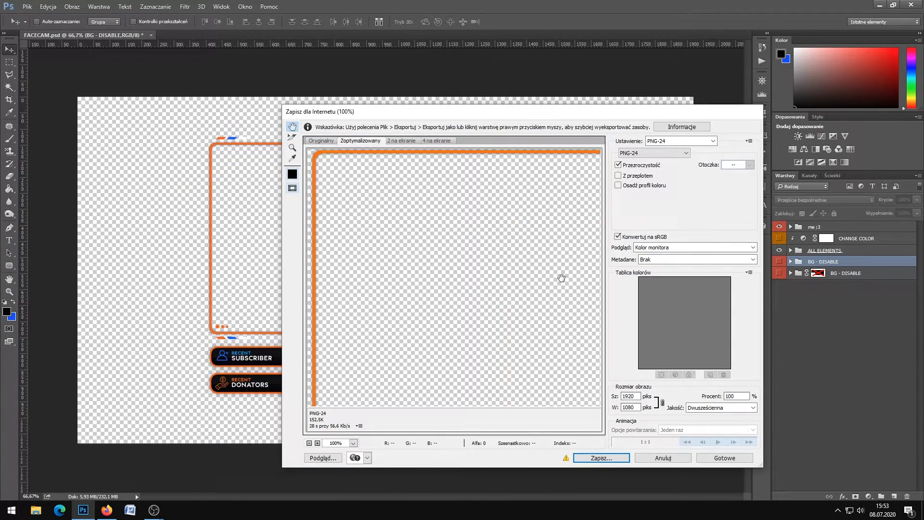
pyautogui.click(713, 140)
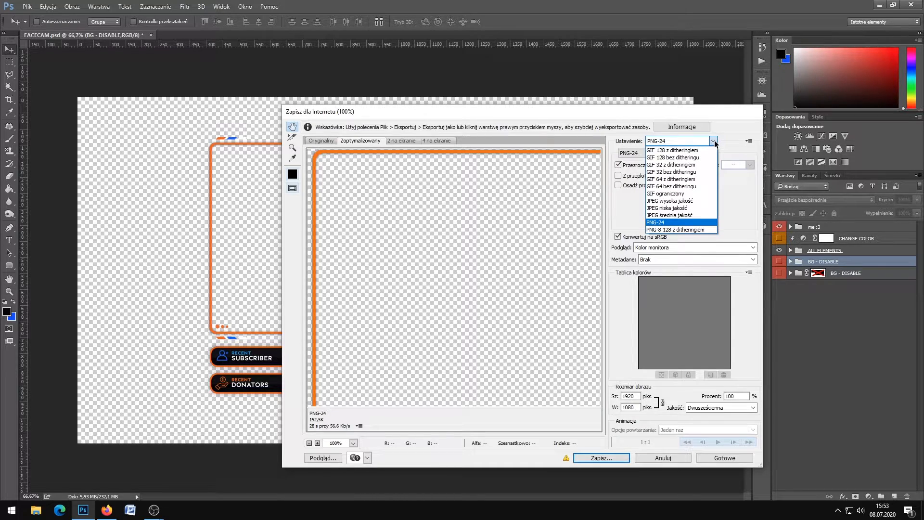
pyautogui.click(656, 222)
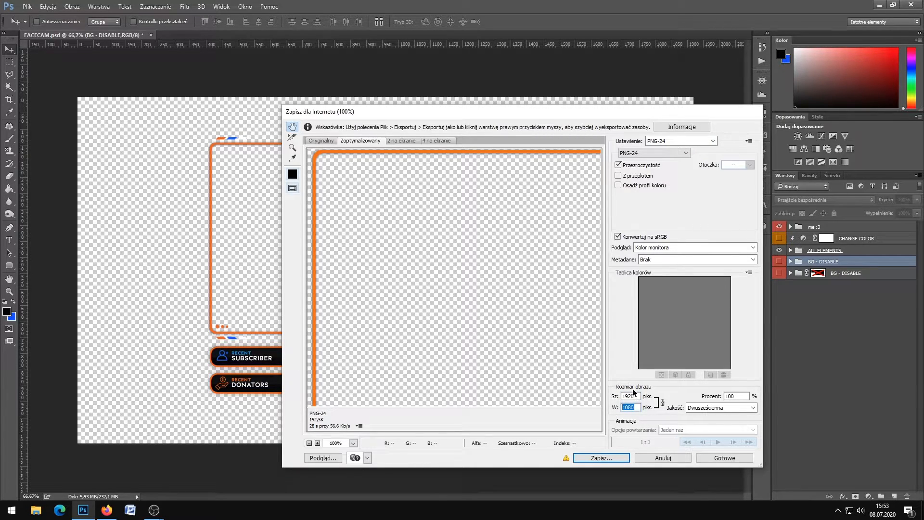
pyautogui.click(736, 395)
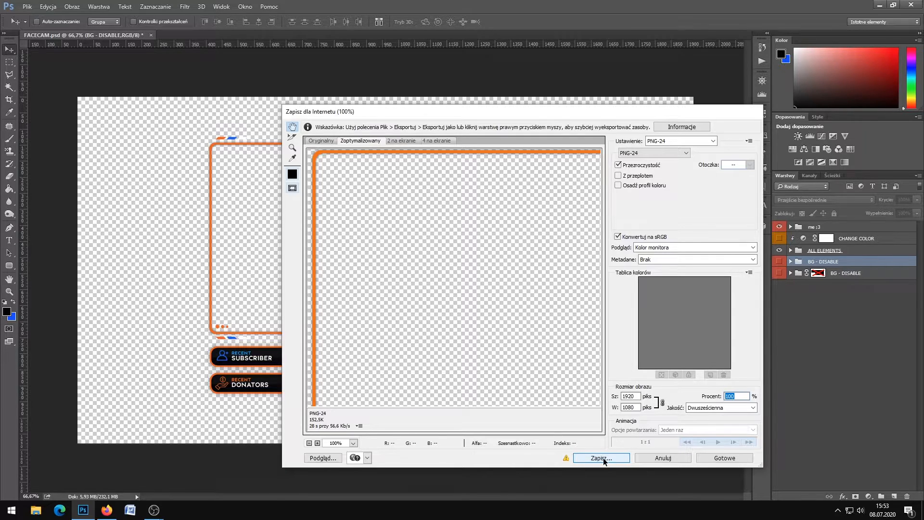
pyautogui.click(600, 457)
pyautogui.write('FACECAM9')
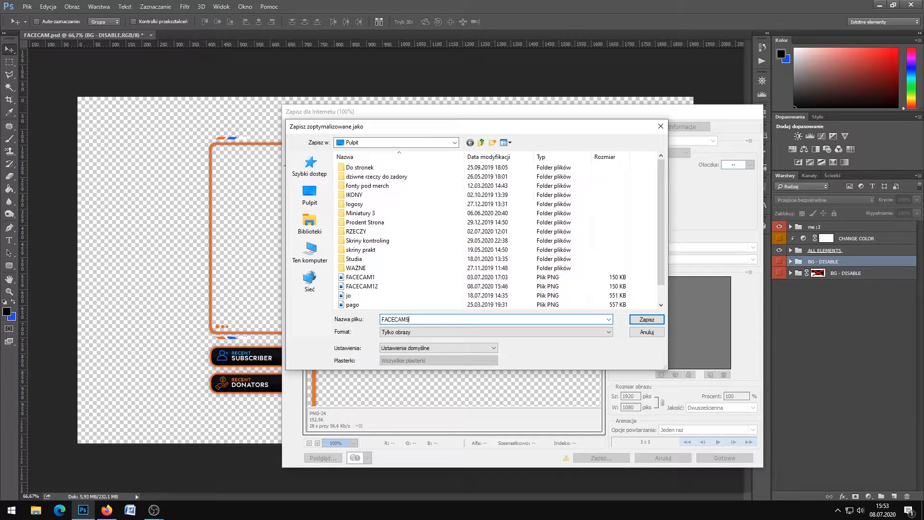
pyautogui.click(646, 318)
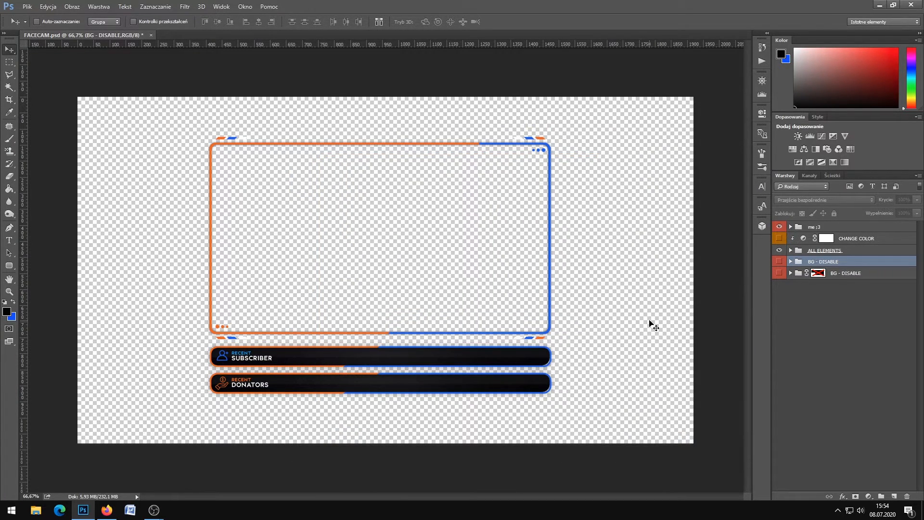
# Bring up Photopea in Firefox and check its language list, keeping English.
pyautogui.click(153, 510)
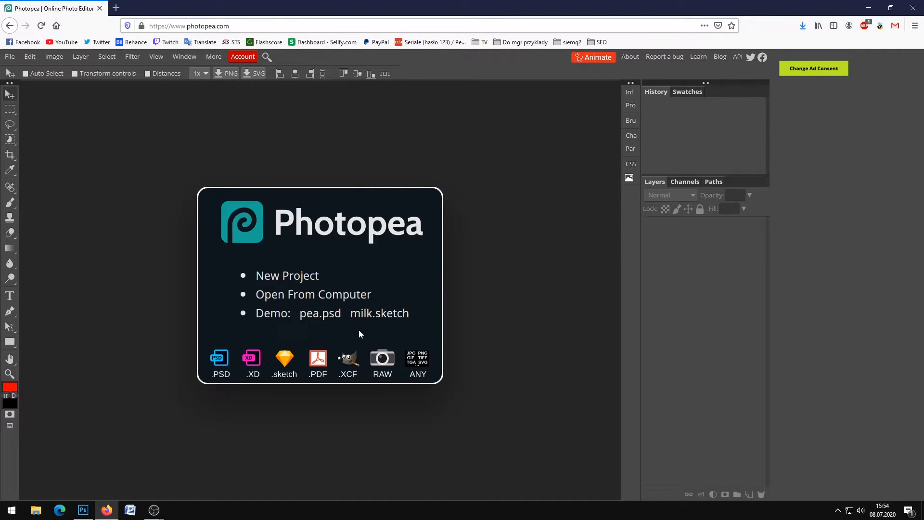
pyautogui.moveTo(287, 275)
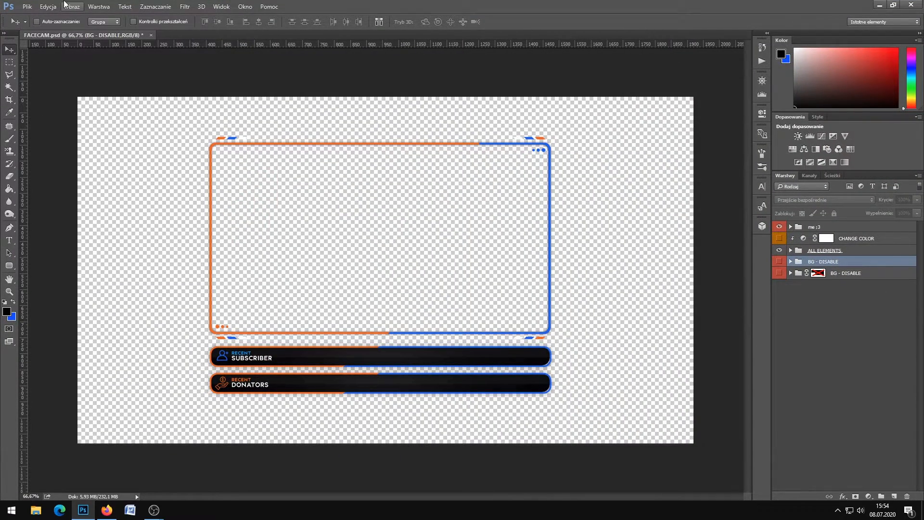
pyautogui.moveTo(878, 8)
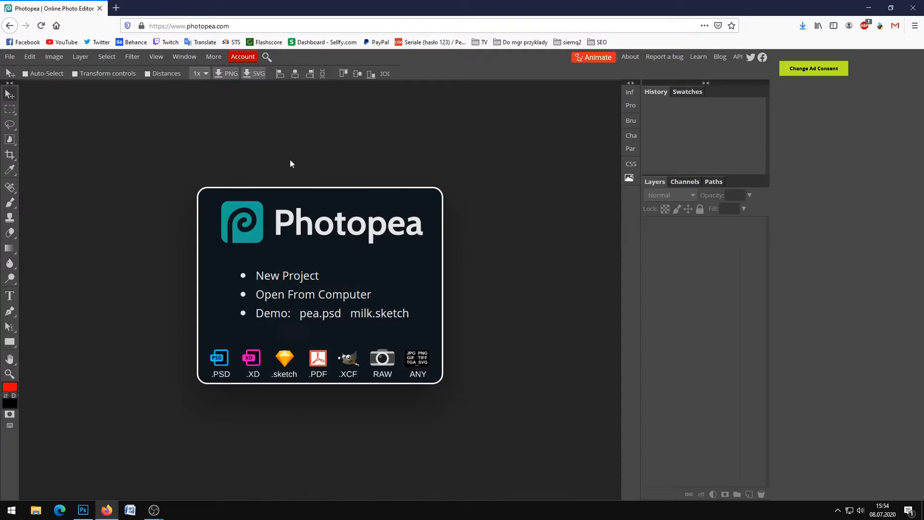
pyautogui.moveTo(151, 225)
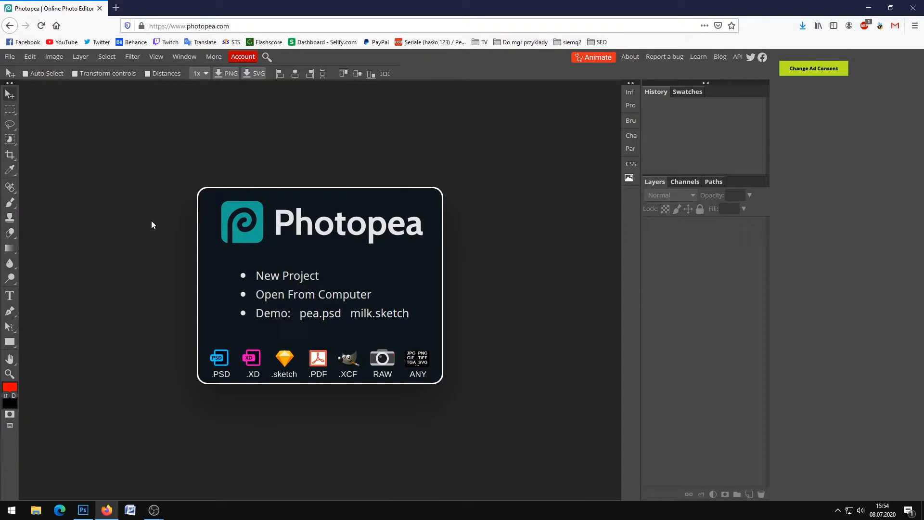
pyautogui.moveTo(170, 240)
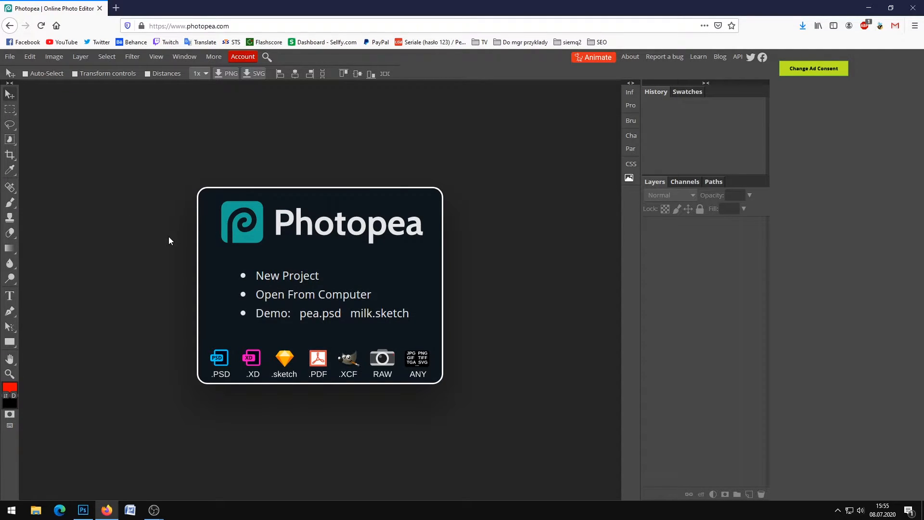
pyautogui.moveTo(486, 281)
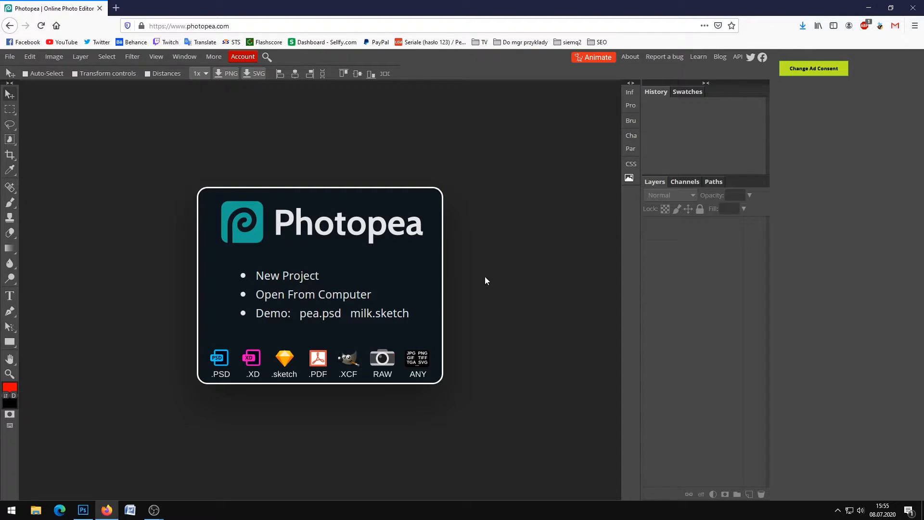
pyautogui.moveTo(239, 84)
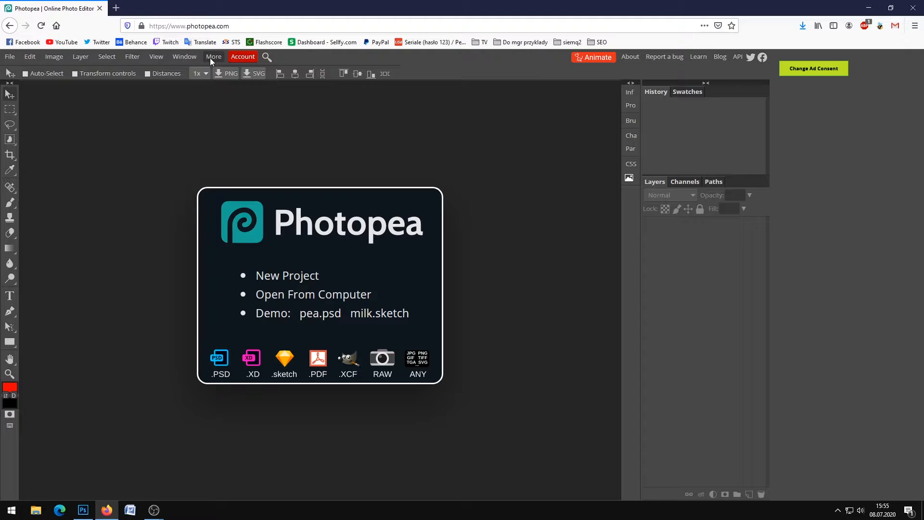
pyautogui.click(213, 56)
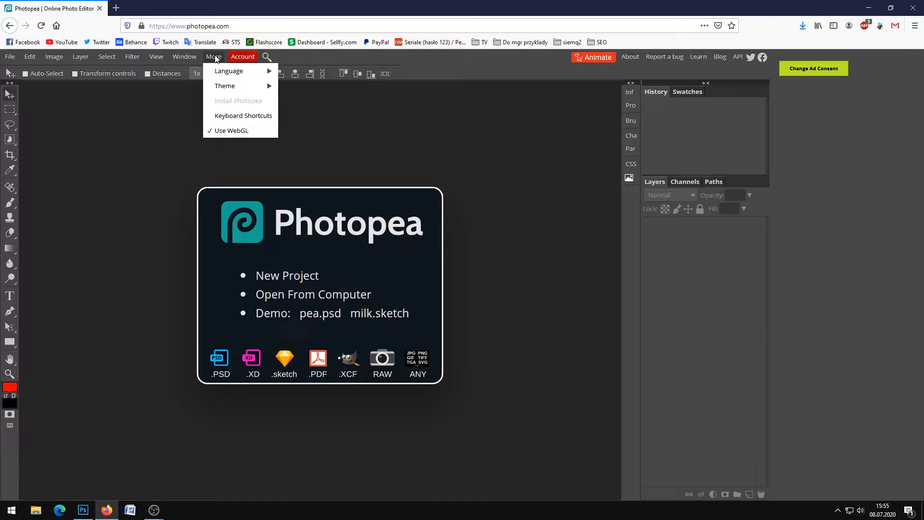
pyautogui.click(229, 71)
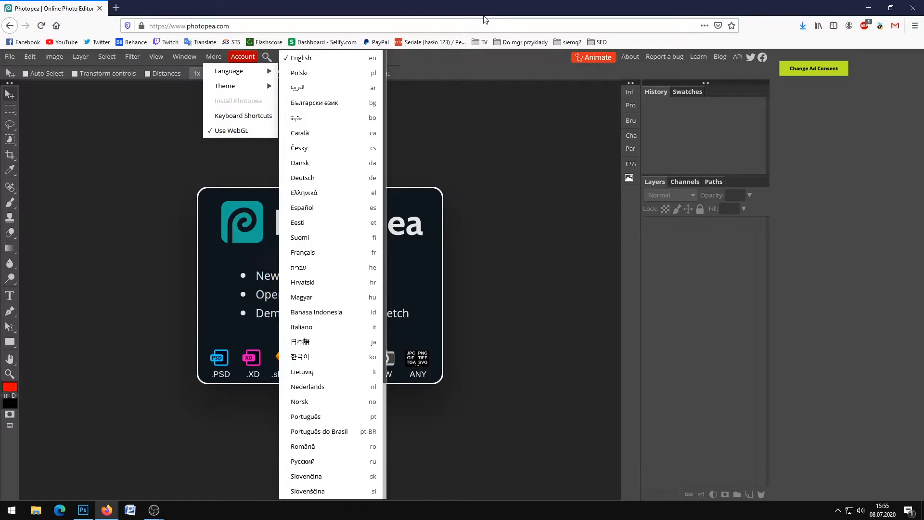
pyautogui.click(156, 313)
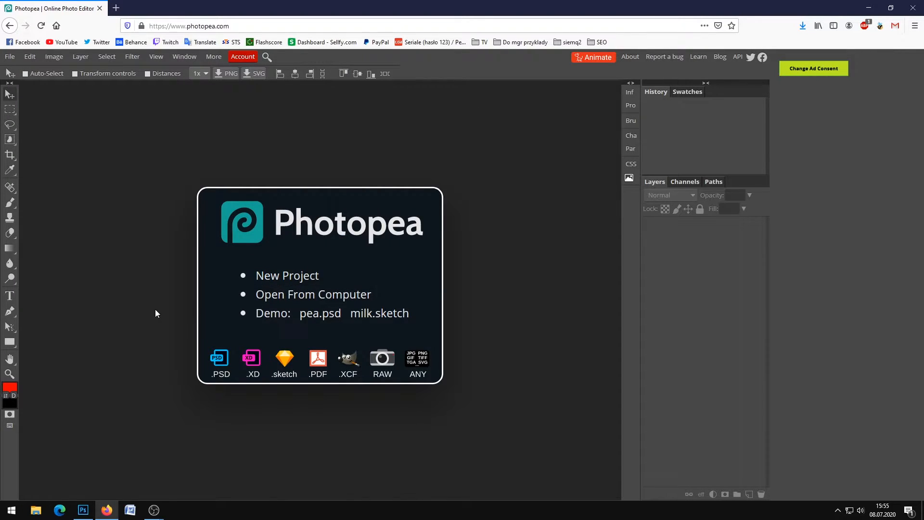
pyautogui.moveTo(313, 294)
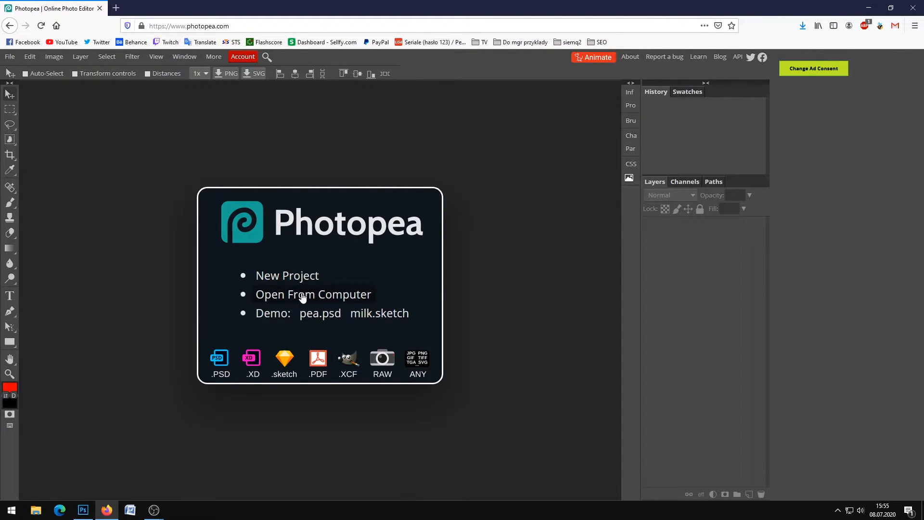
# Open FACECAM.psd in Photopea and hide the webcam preview and background layers.
pyautogui.click(313, 294)
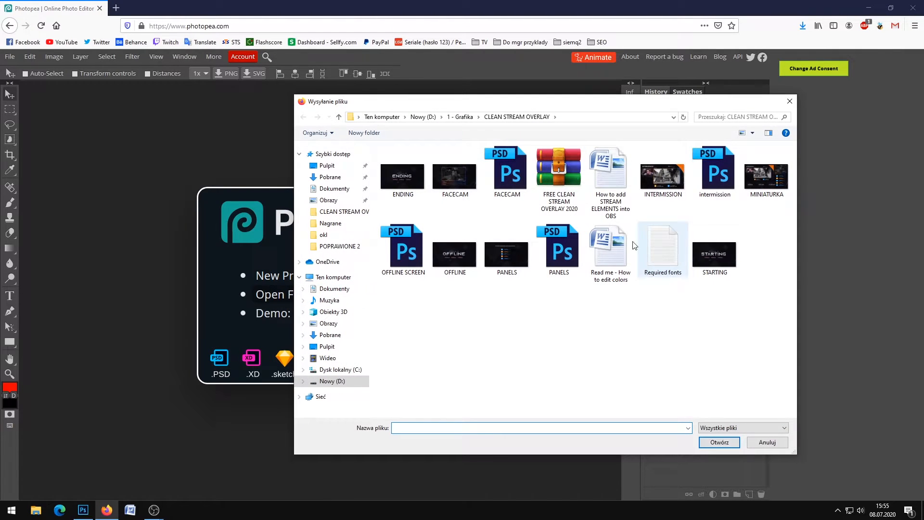
pyautogui.doubleClick(506, 171)
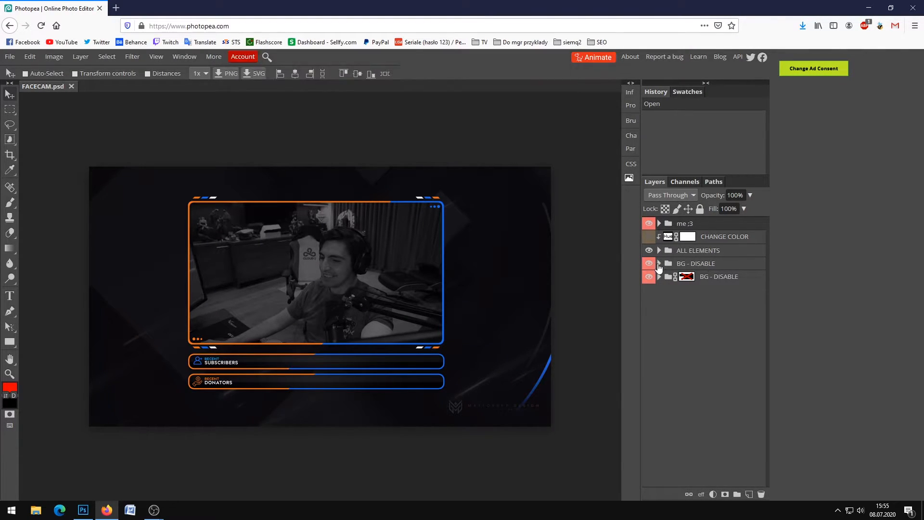
pyautogui.click(648, 263)
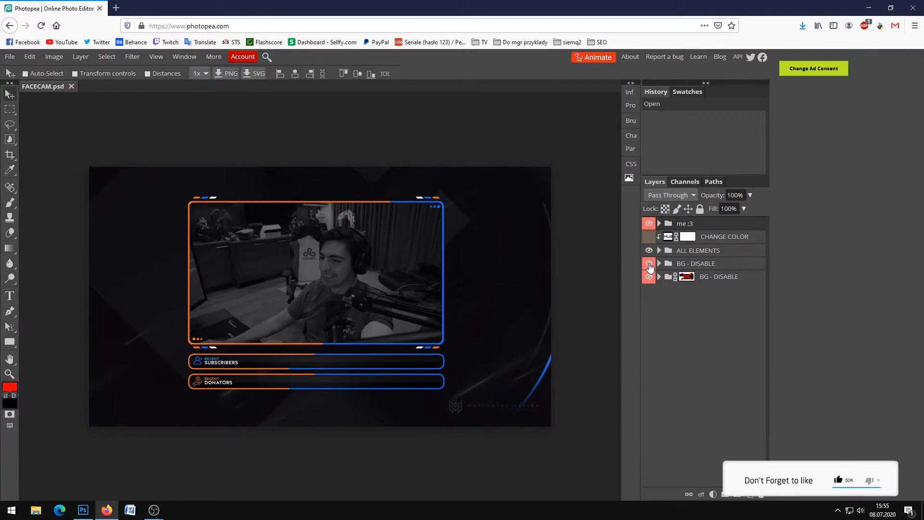
pyautogui.click(648, 263)
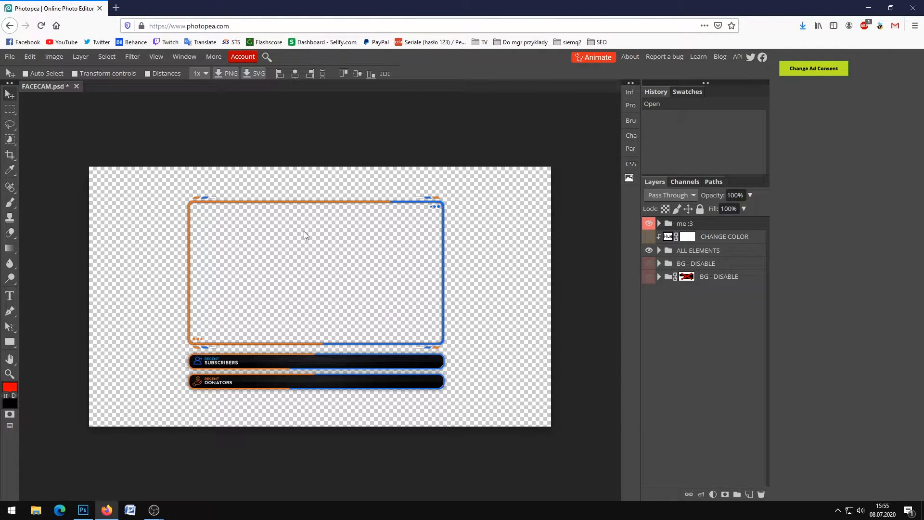
pyautogui.click(10, 56)
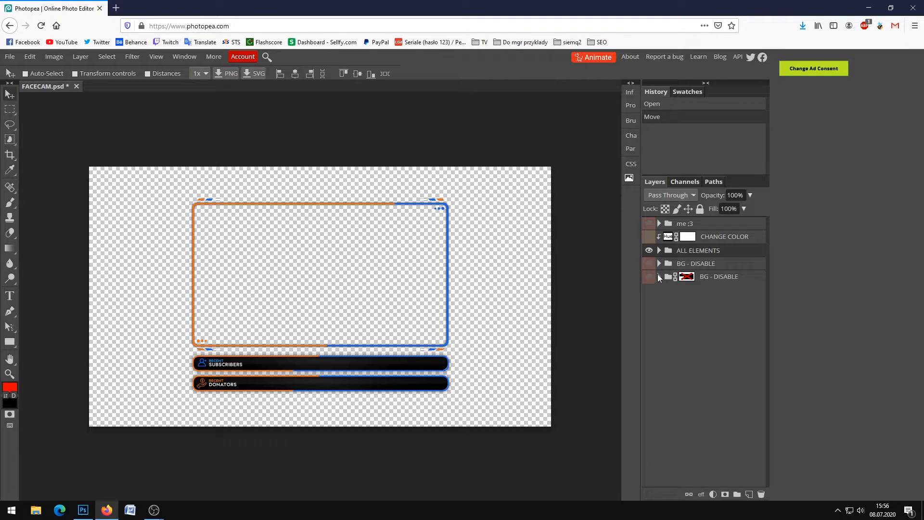
# Check Photopea's 1920×1080 PNG export settings, then return to OBS Studio.
pyautogui.click(9, 55)
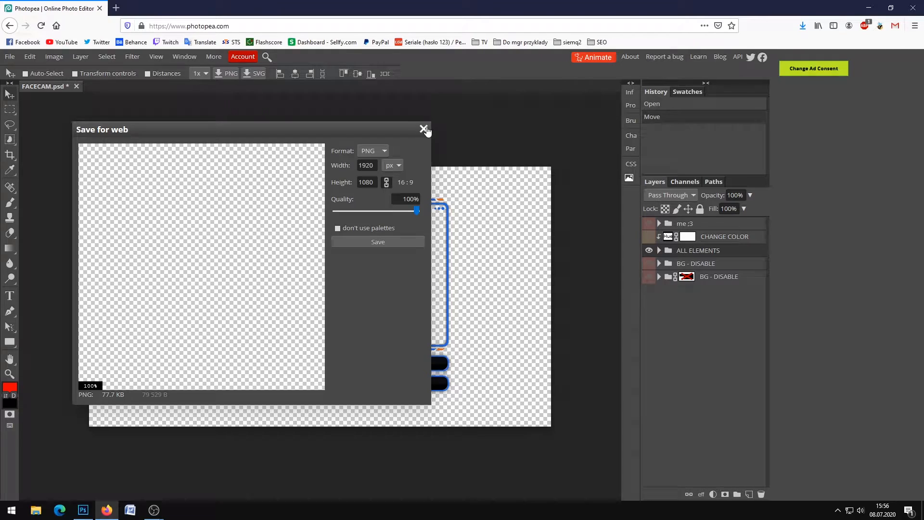
pyautogui.click(152, 509)
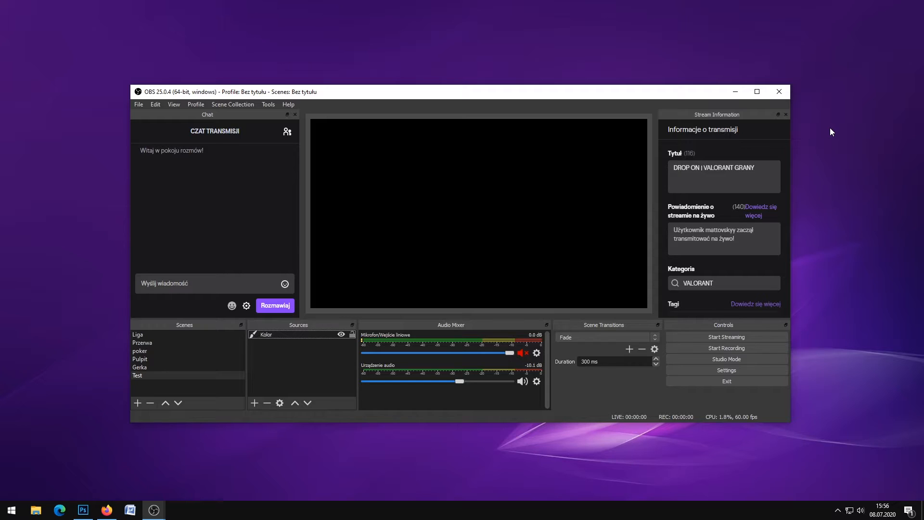
# Create an Image source named FACEAM in the Test scene, cancelling a stray new scene.
pyautogui.click(137, 334)
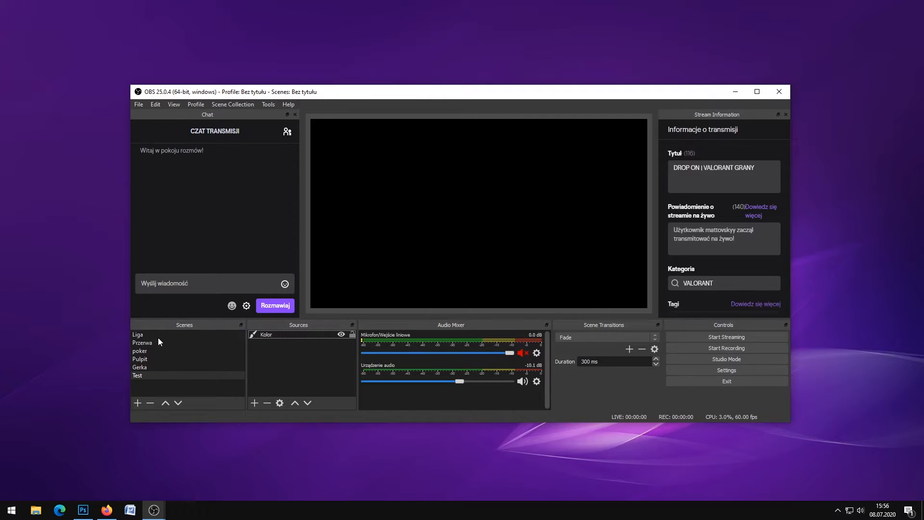
pyautogui.click(137, 402)
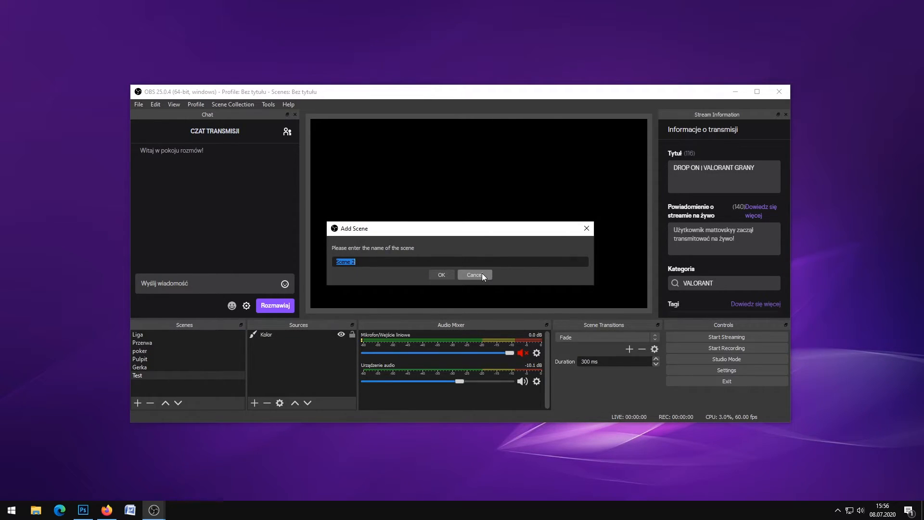
pyautogui.click(474, 274)
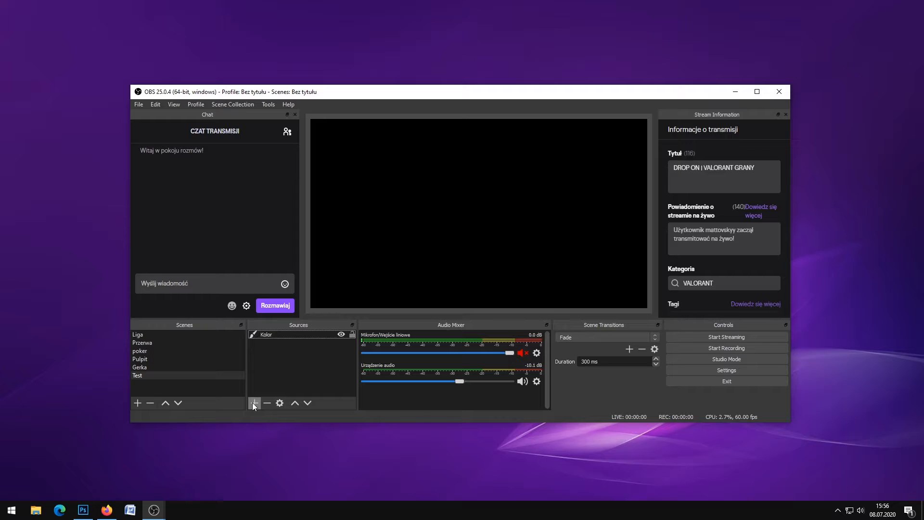
pyautogui.click(255, 403)
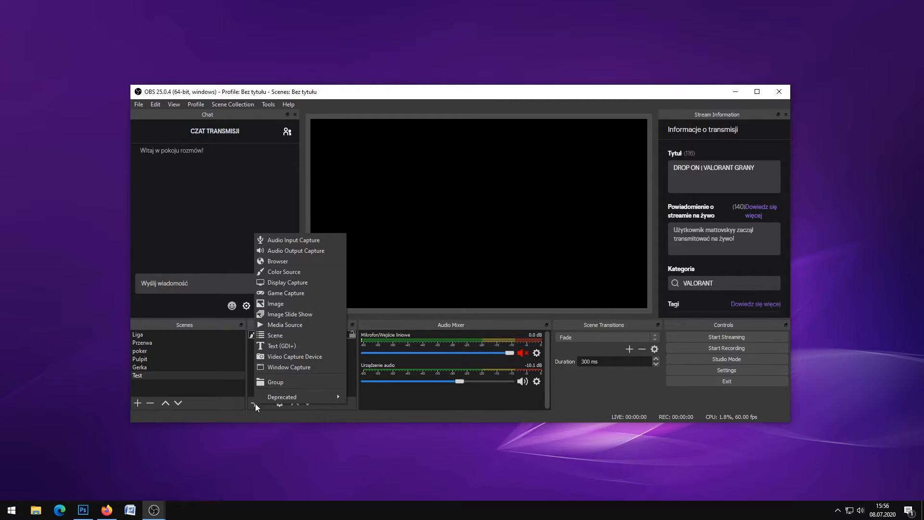
pyautogui.click(275, 303)
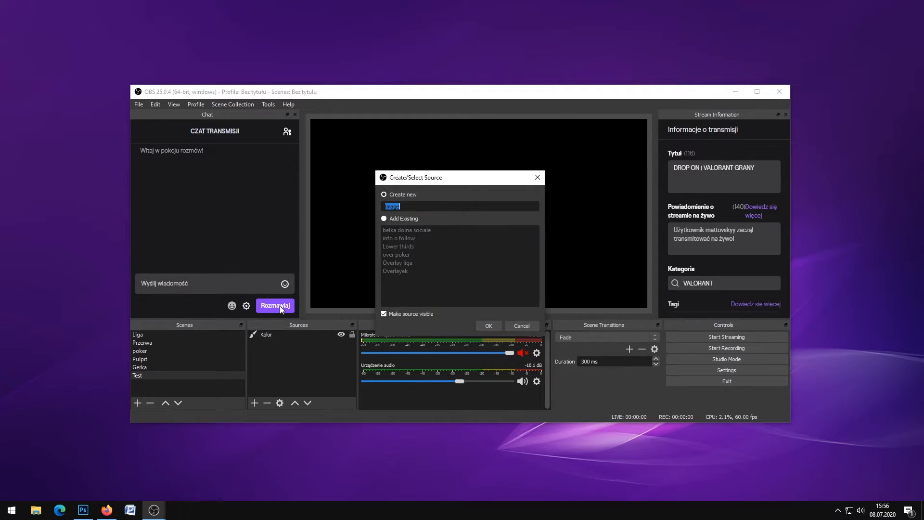
pyautogui.write('FACEAM')
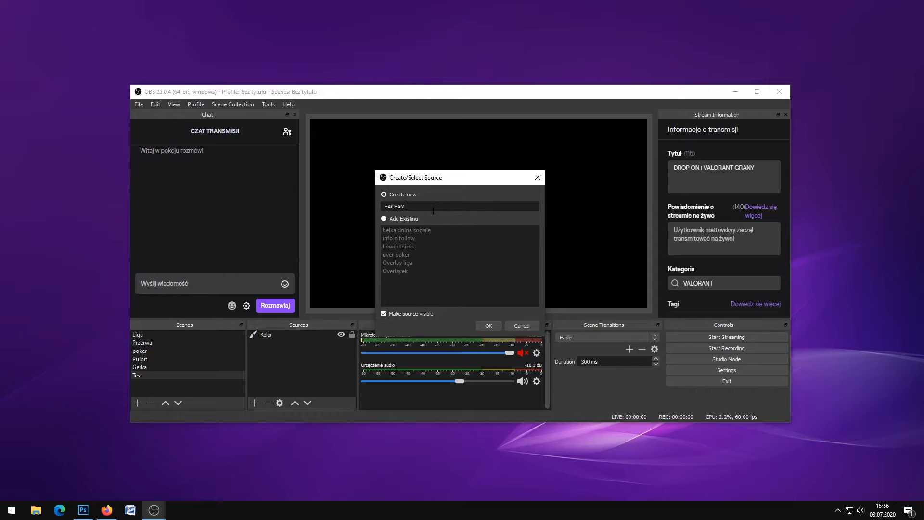
pyautogui.moveTo(432, 215)
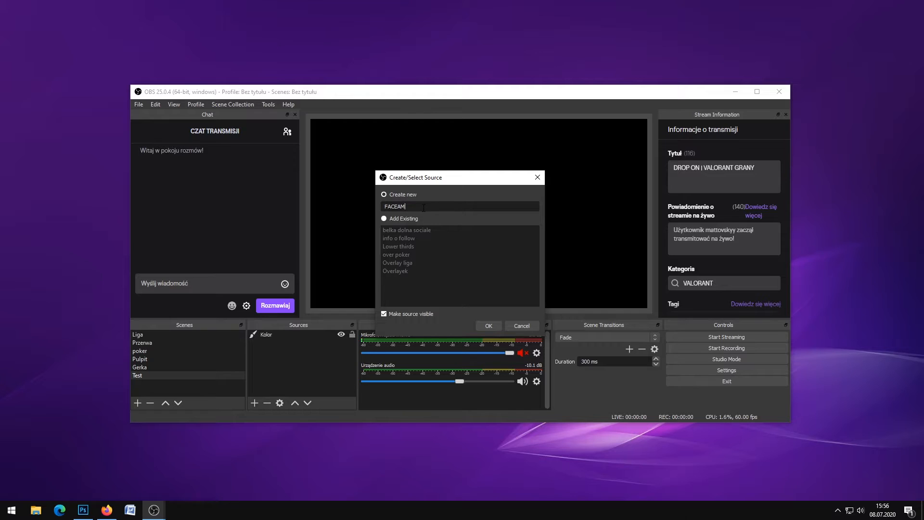
pyautogui.click(487, 325)
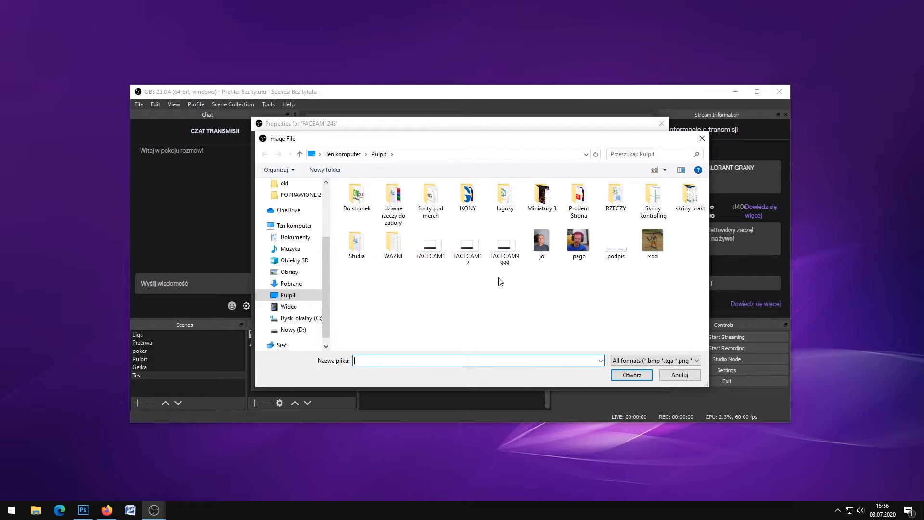
# Load FACECAM9999.png into the FACEAM1243 image source and confirm its properties.
pyautogui.doubleClick(504, 246)
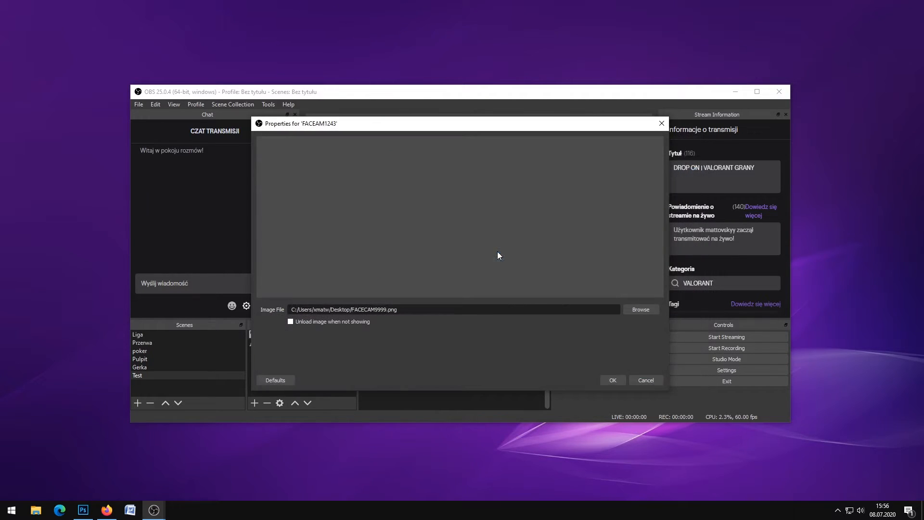
pyautogui.click(612, 379)
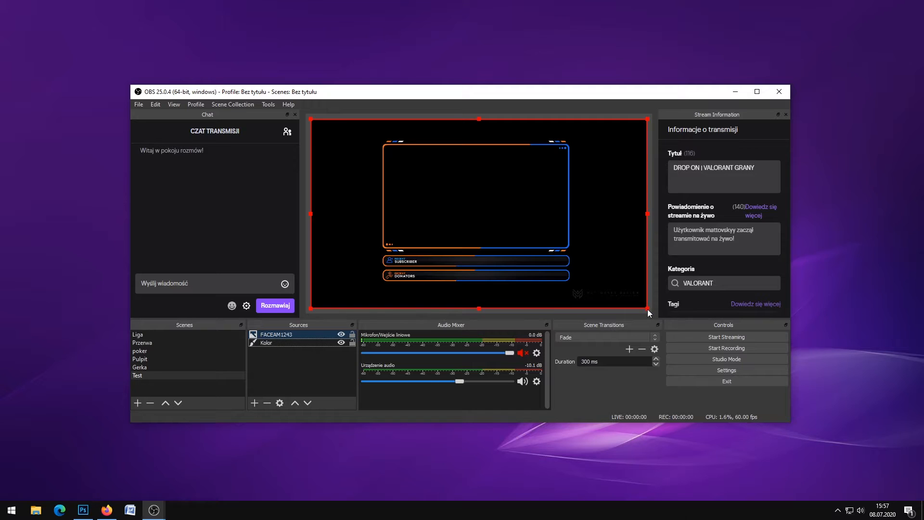
# Scale down the FACEAM1243 overlay and move it to the preview's top-left corner.
pyautogui.moveTo(646, 313); pyautogui.dragTo(619, 289)
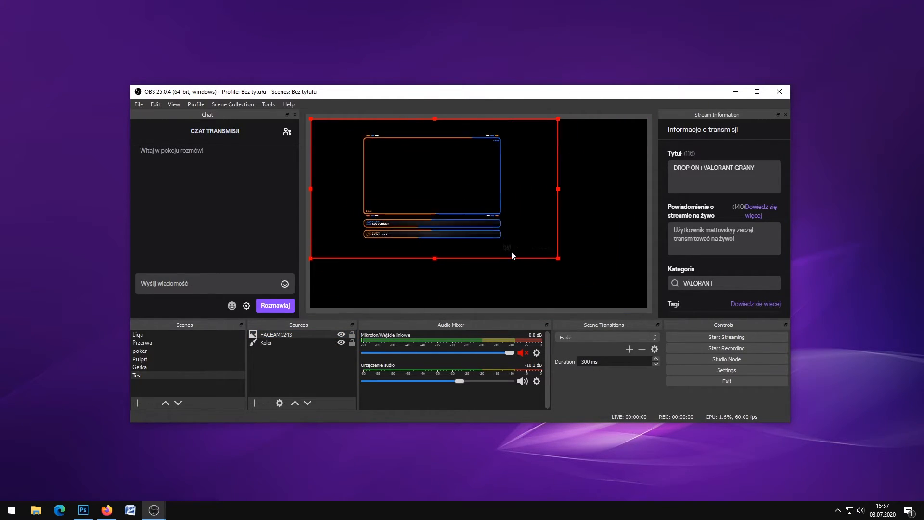
pyautogui.moveTo(511, 257); pyautogui.dragTo(452, 218)
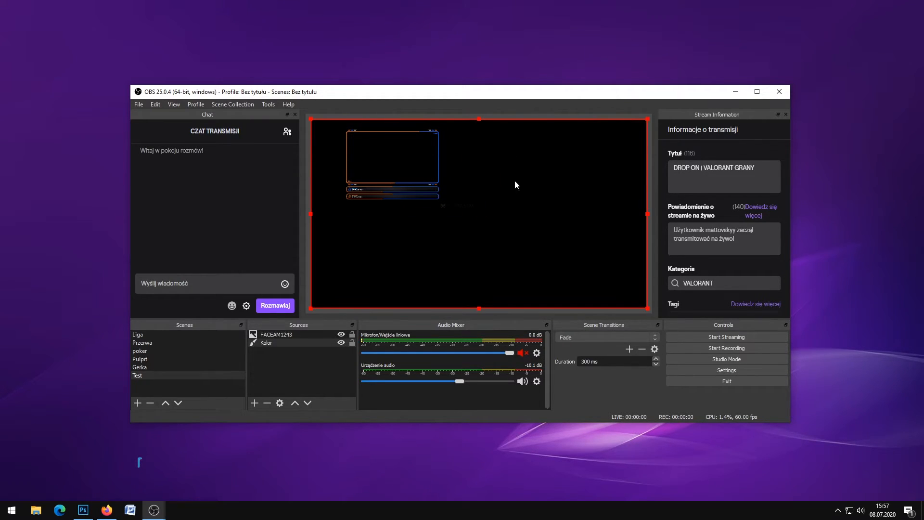
pyautogui.click(275, 334)
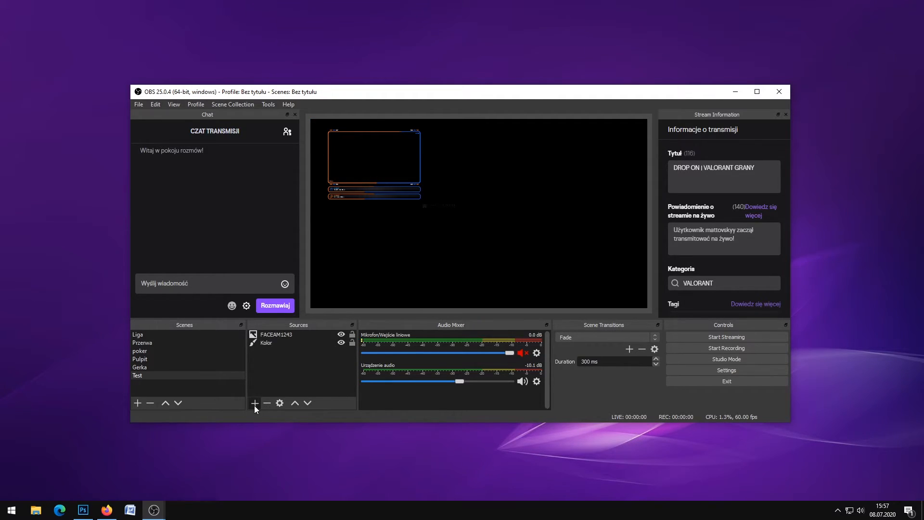
# Add a Video Capture Device source to the Test scene, accepting default device settings.
pyautogui.click(255, 403)
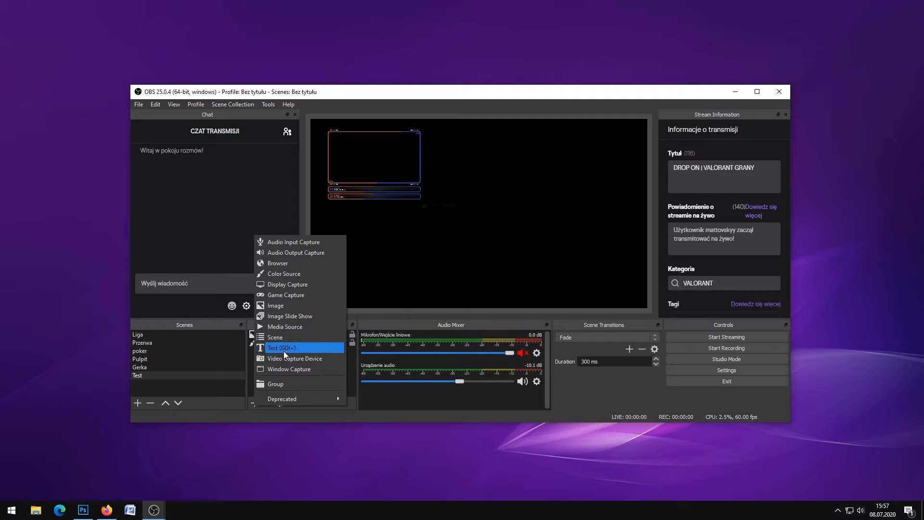
pyautogui.click(295, 358)
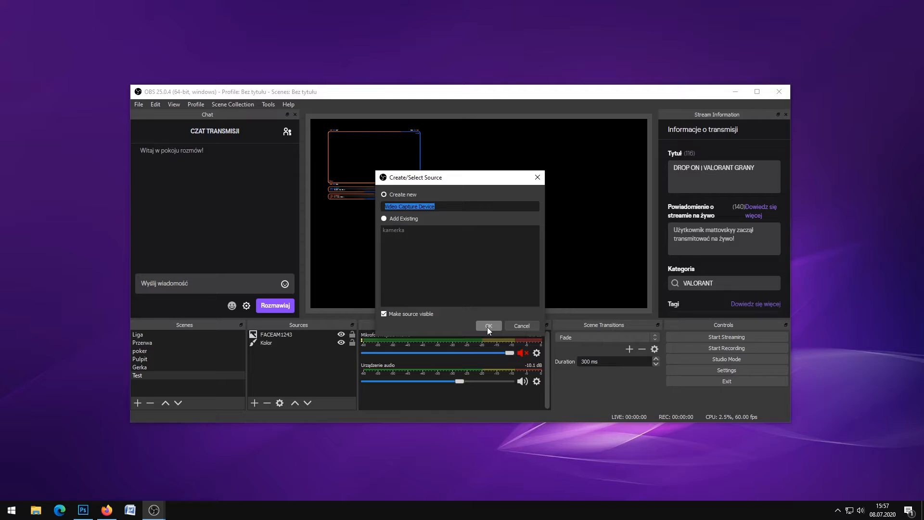
pyautogui.click(487, 326)
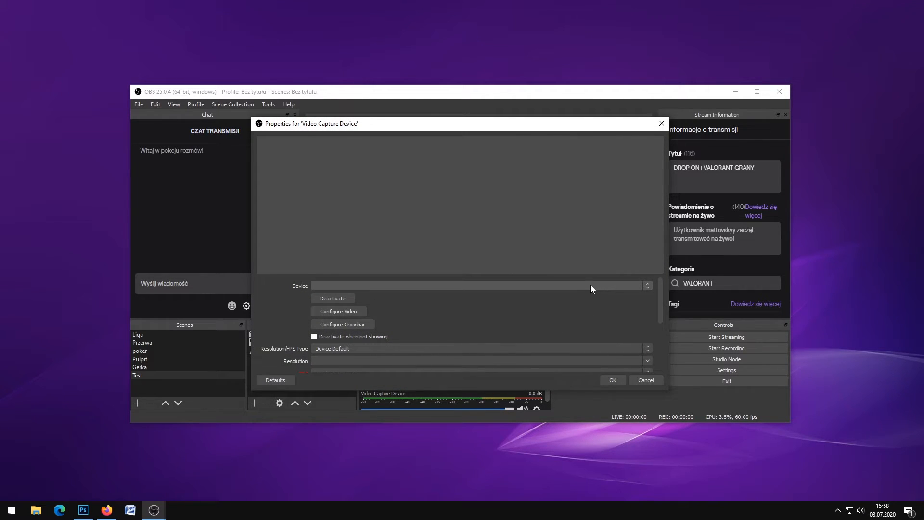
pyautogui.moveTo(389, 288)
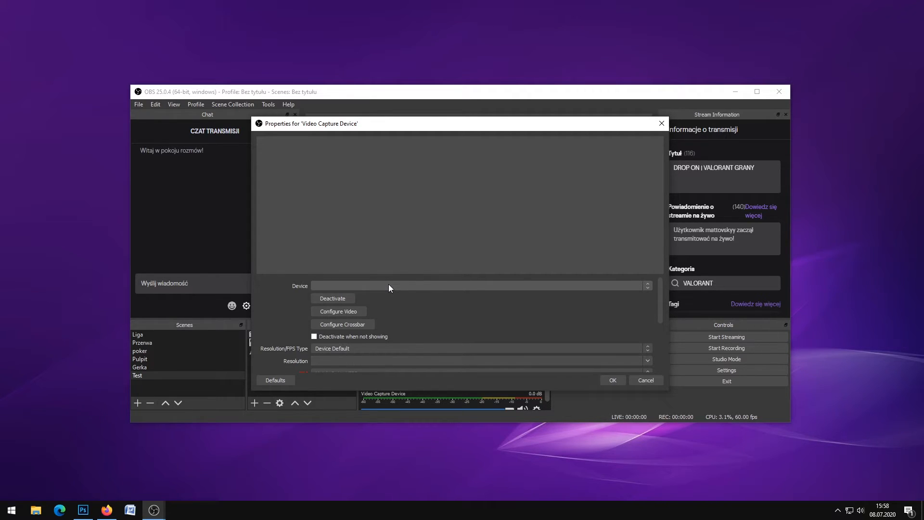
pyautogui.moveTo(662, 293)
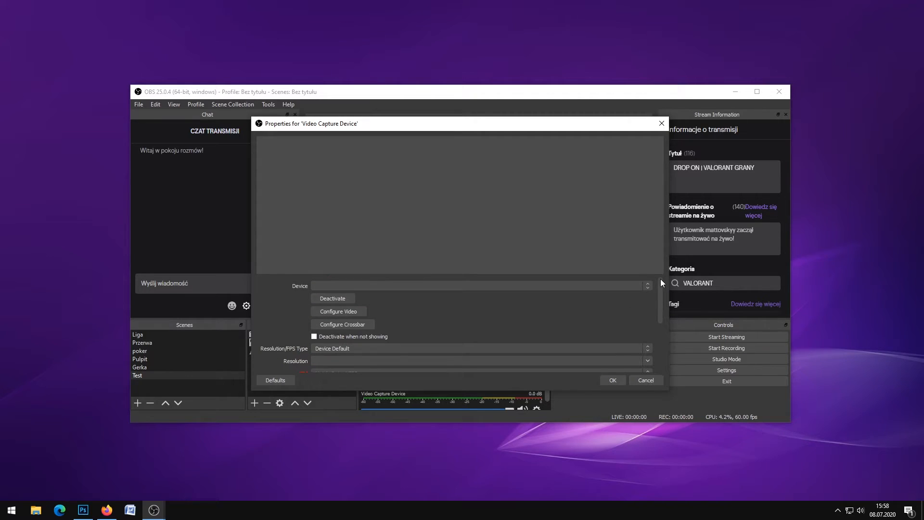
pyautogui.click(611, 379)
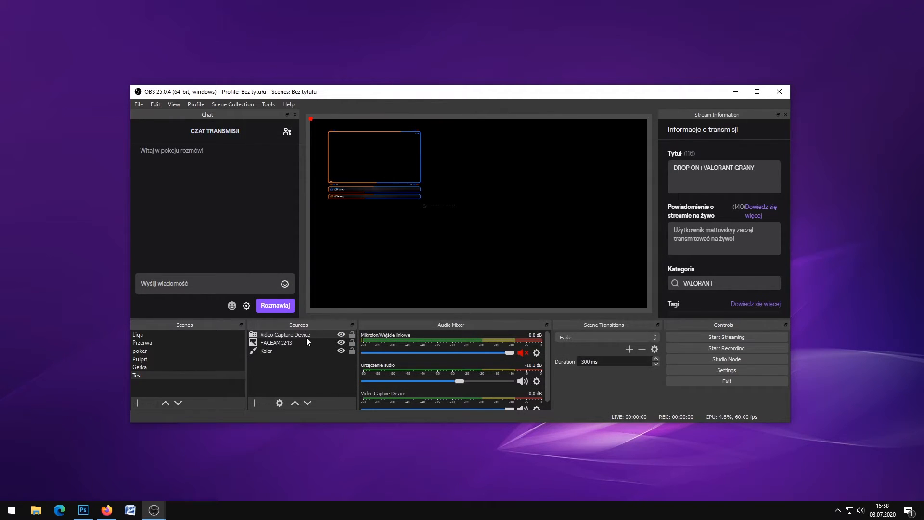
# Move the FACEAM1243 overlay above Video Capture Device in the Sources list.
pyautogui.click(286, 334)
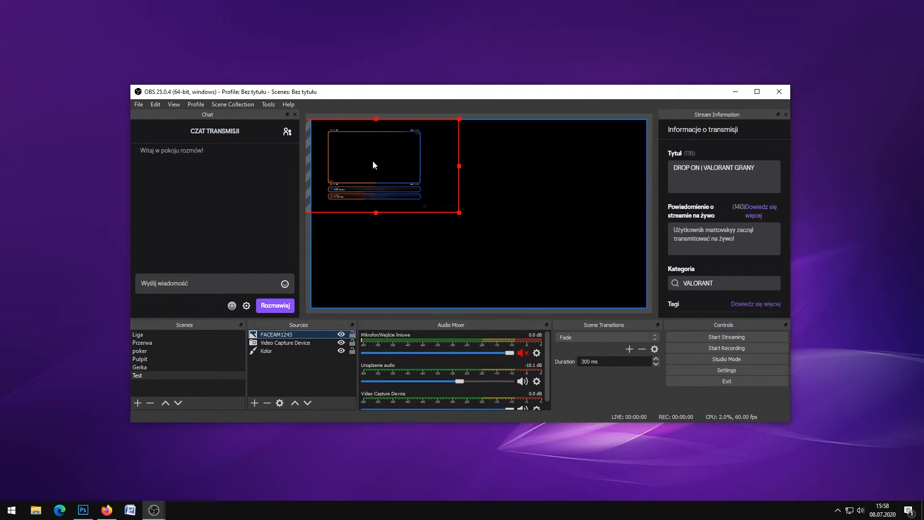
pyautogui.click(286, 343)
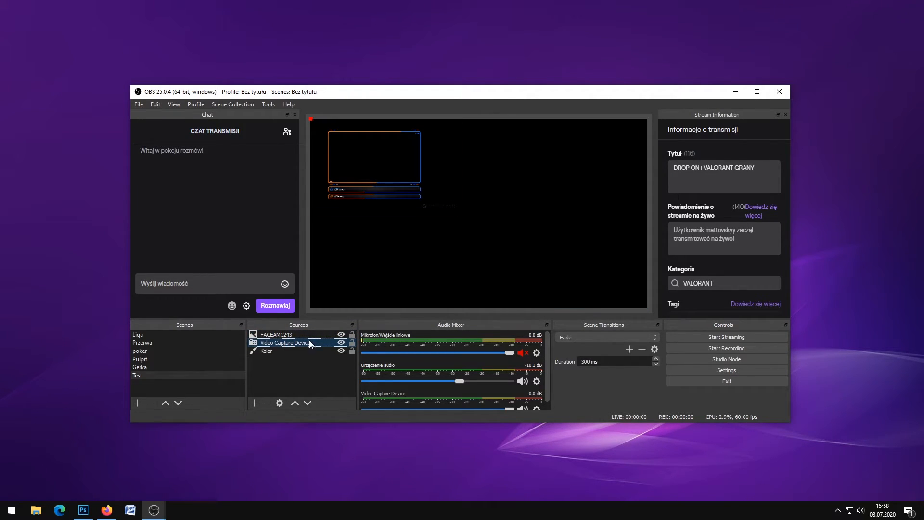
pyautogui.click(284, 342)
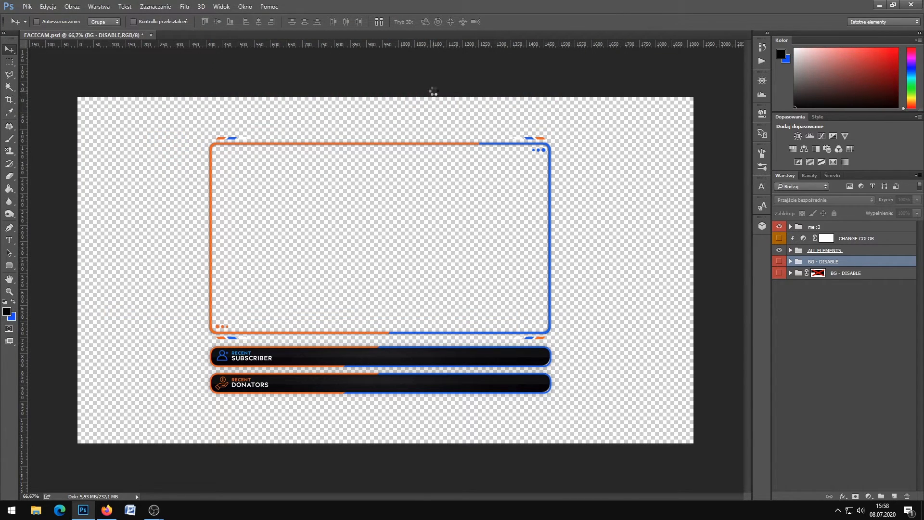
# In the INTERMISSION document, hide the gameplay picture and the sample facecam webcam photo.
pyautogui.click(209, 35)
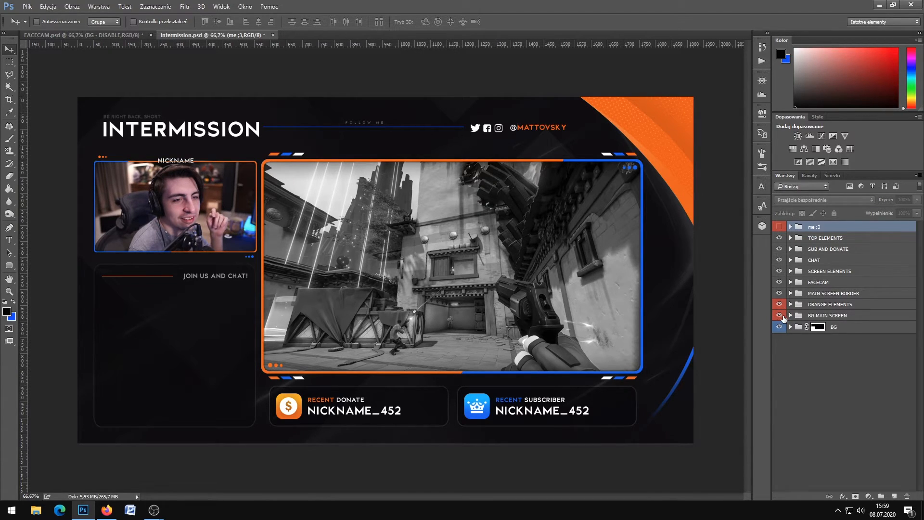
pyautogui.click(827, 315)
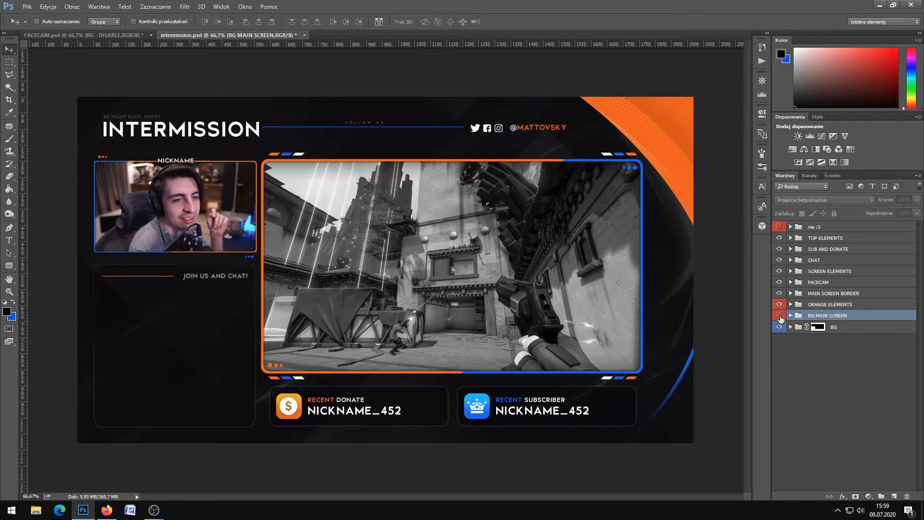
pyautogui.click(779, 315)
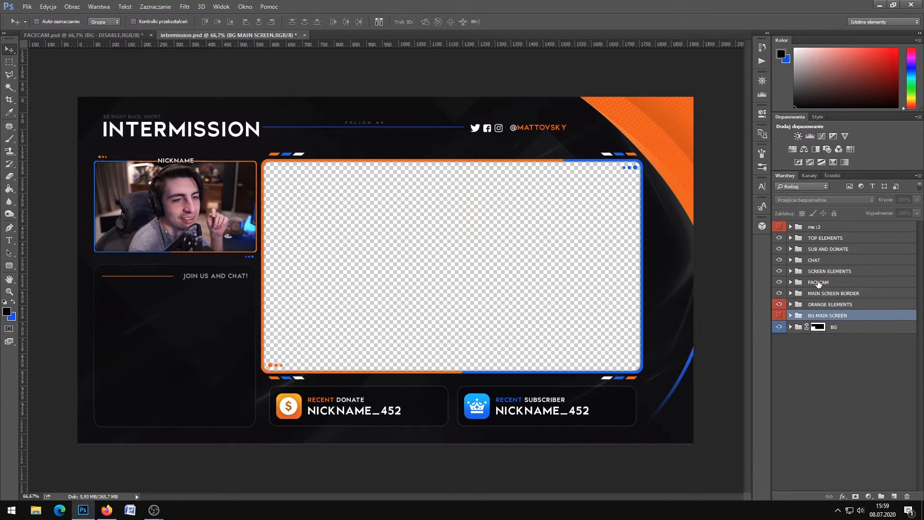
pyautogui.click(790, 282)
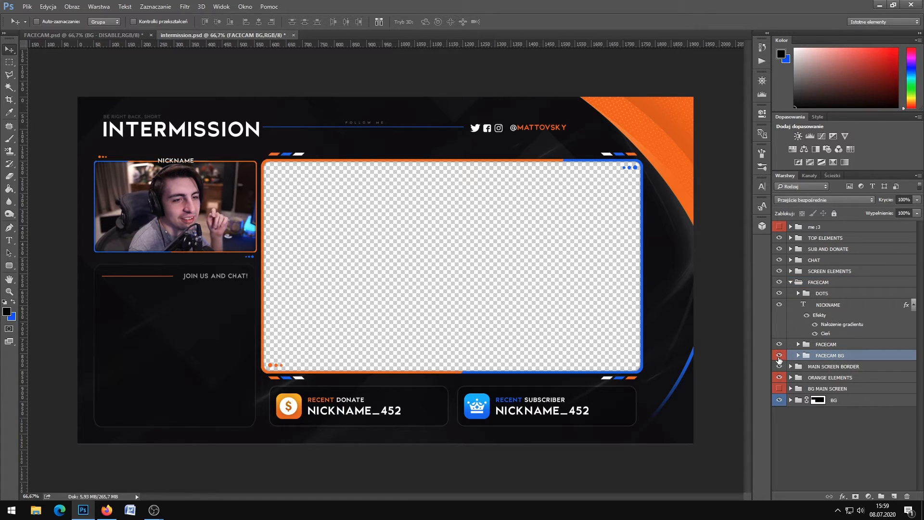
pyautogui.moveTo(779, 359)
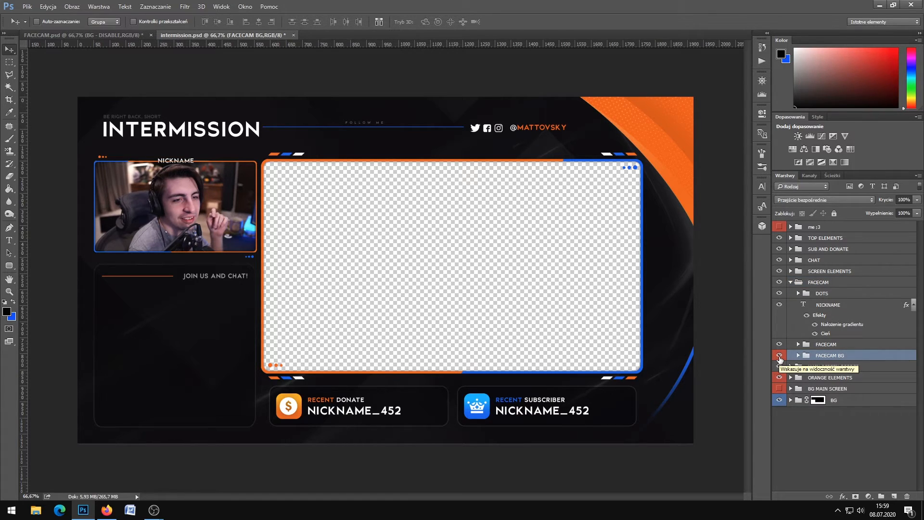
pyautogui.click(779, 359)
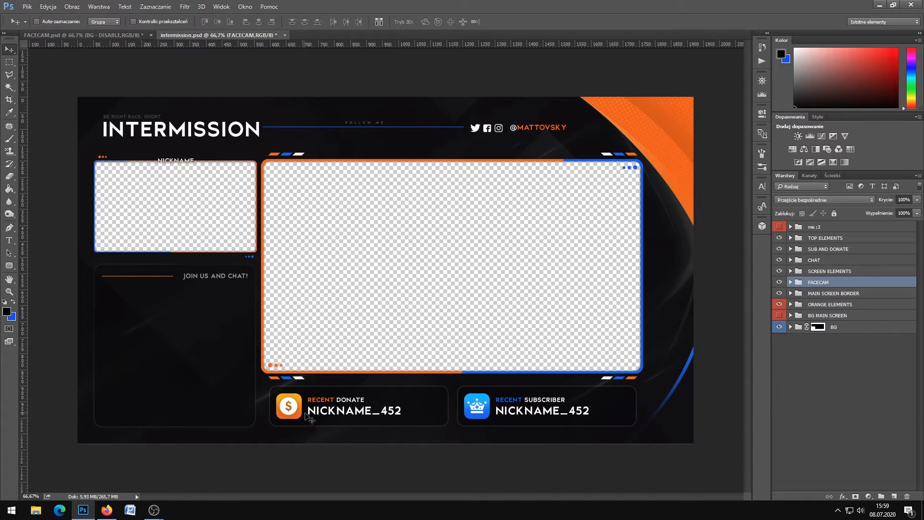
pyautogui.moveTo(548, 412)
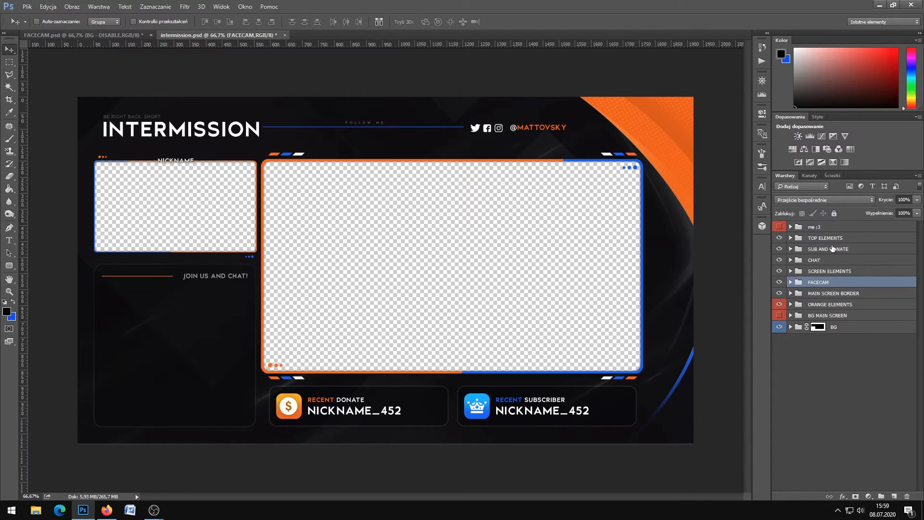
# Hide both NICKNAME_452 texts under SUB and DONATE, then start editing the facecam nickname.
pyautogui.click(829, 271)
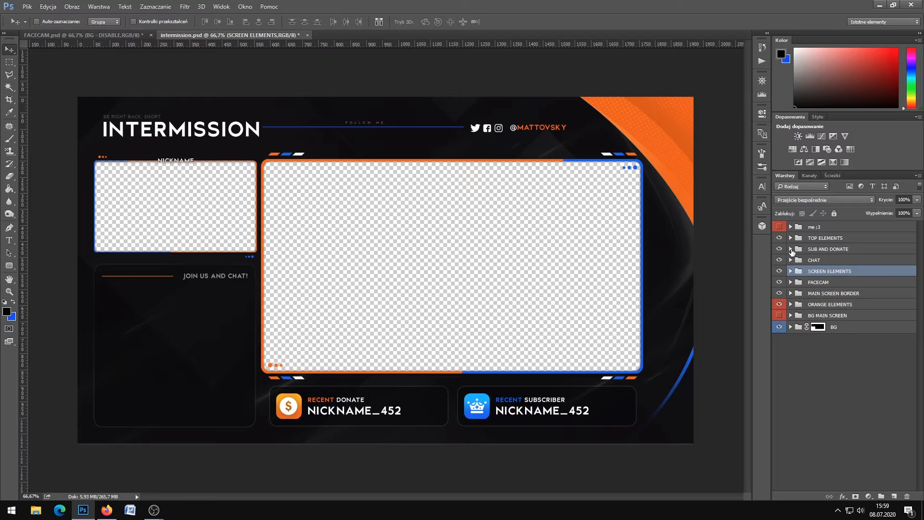
pyautogui.click(790, 248)
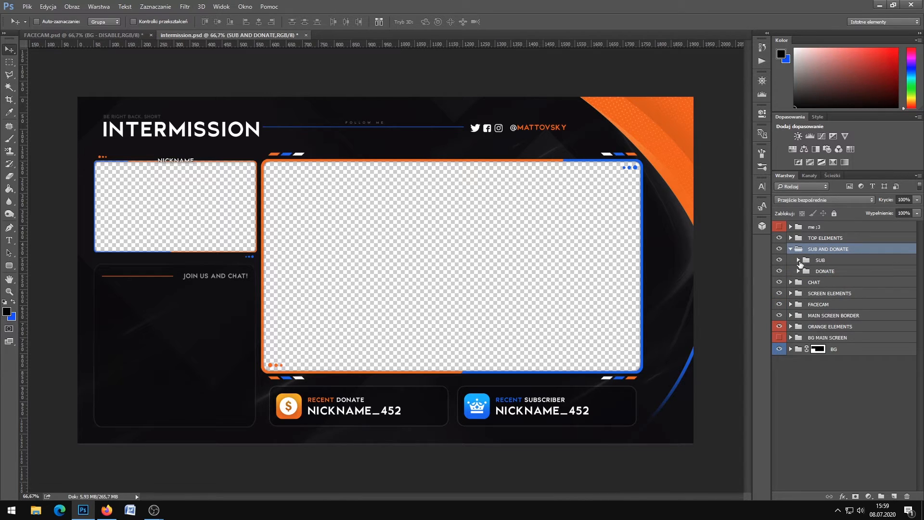
pyautogui.click(790, 260)
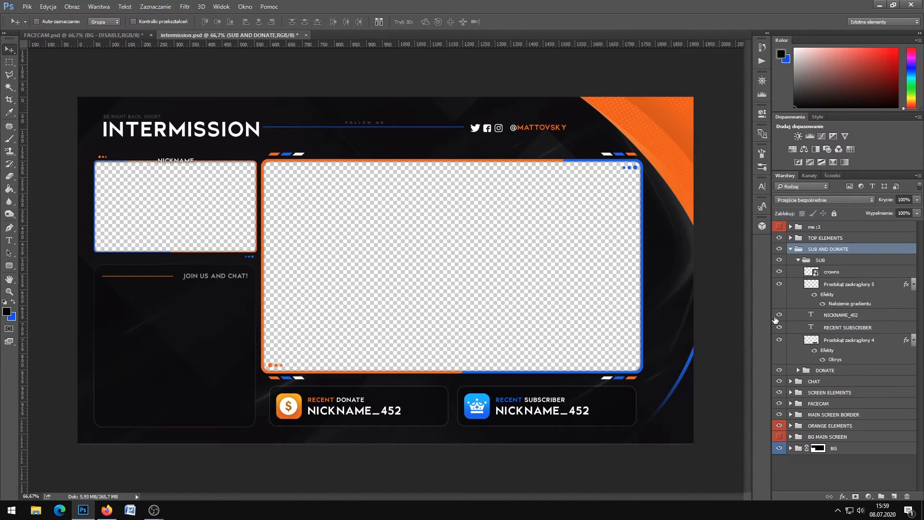
pyautogui.click(790, 248)
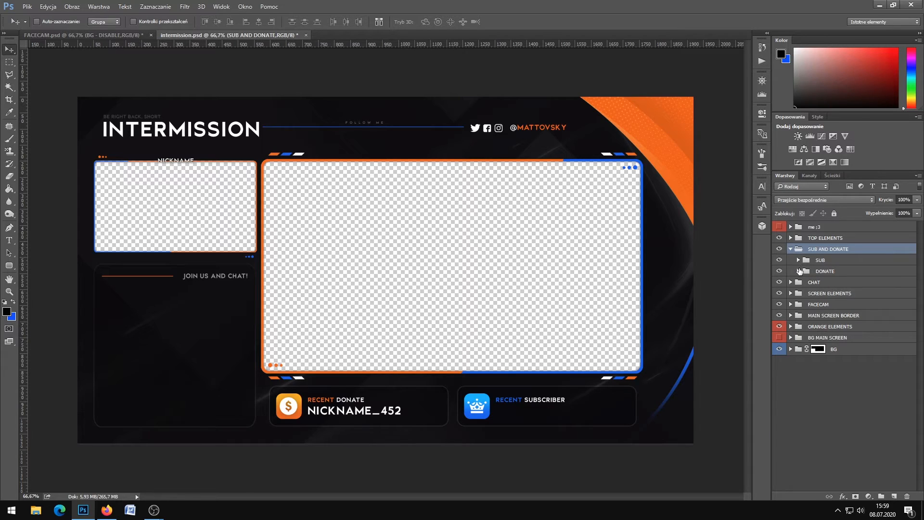
pyautogui.click(790, 271)
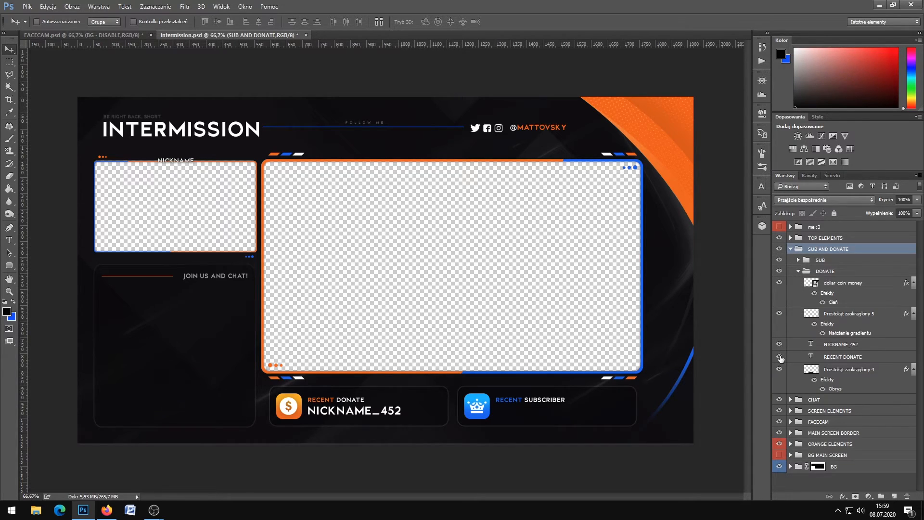
pyautogui.click(790, 249)
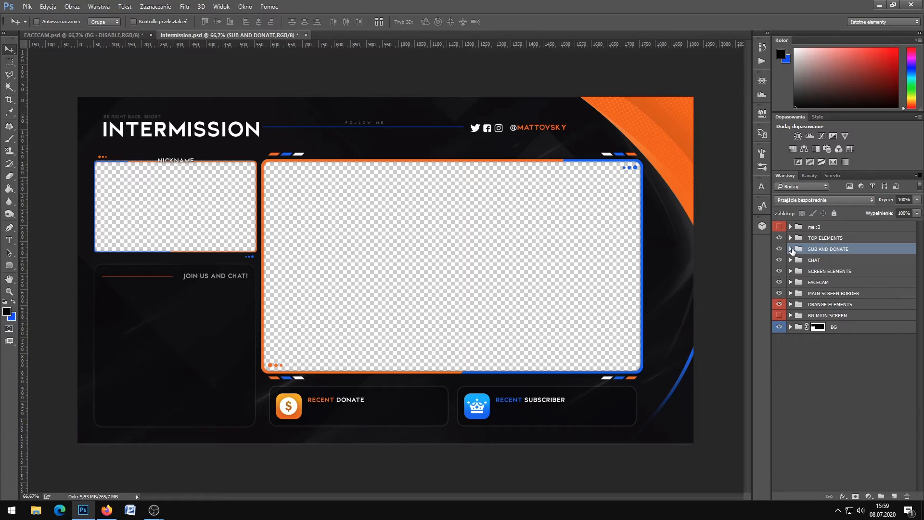
pyautogui.click(825, 238)
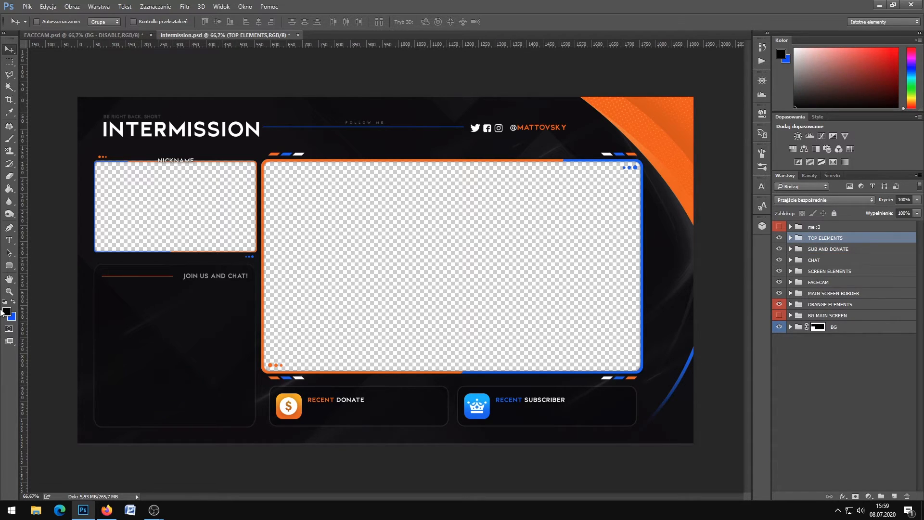
pyautogui.doubleClick(536, 128)
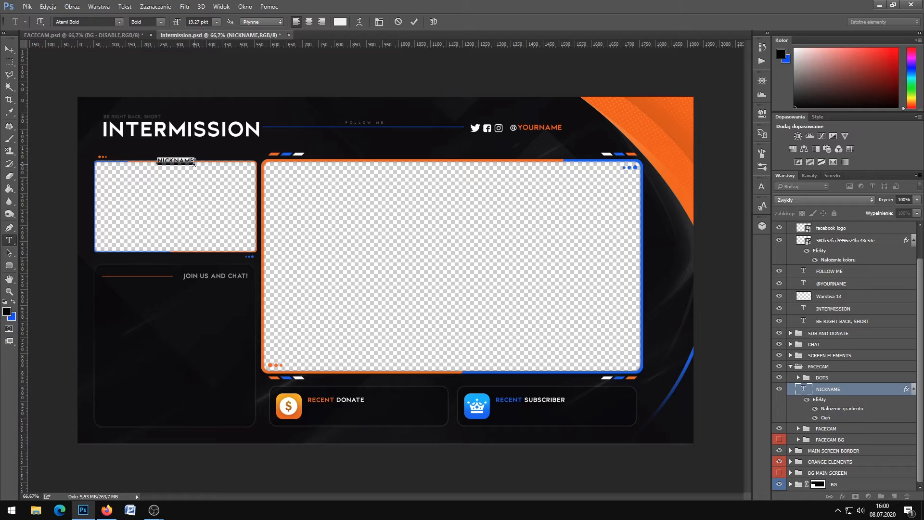
# Change the facecam nickname to YOURNAME and export the design as a PNG via Save for Web.
pyautogui.write('YOURNAME')
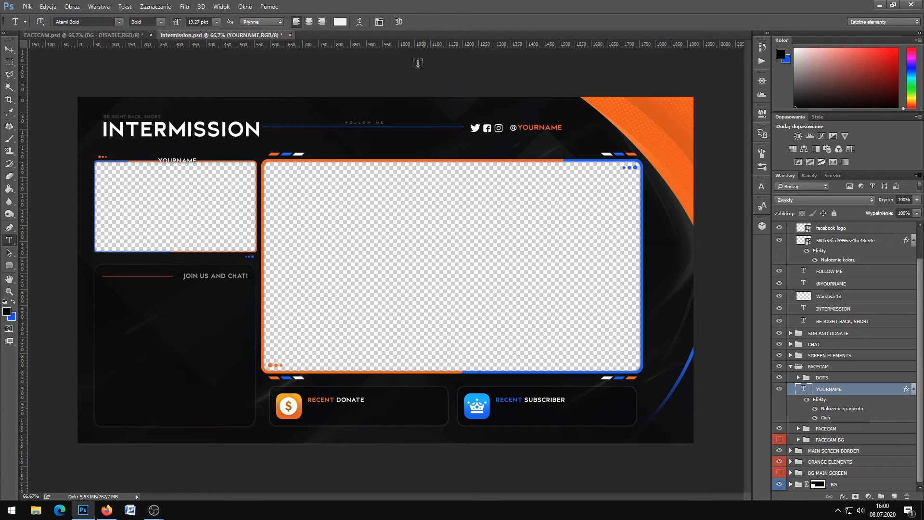
pyautogui.click(27, 6)
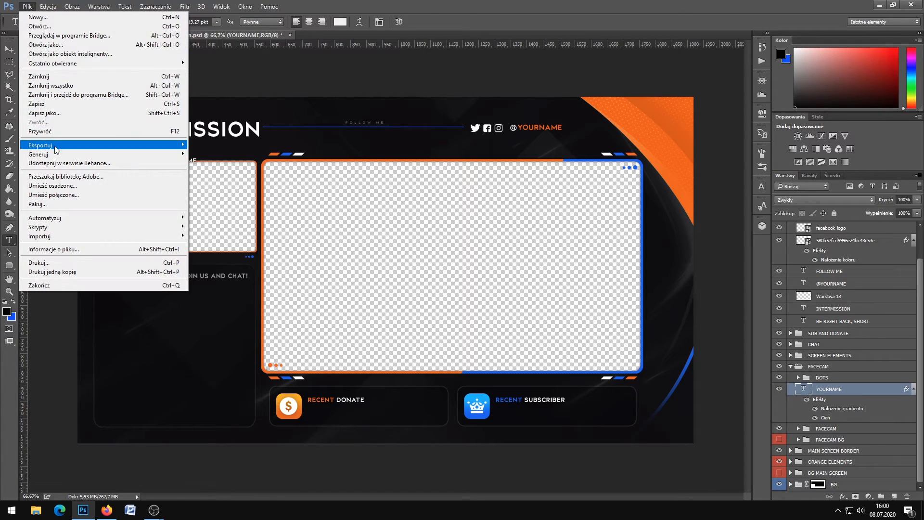
pyautogui.moveTo(40, 145)
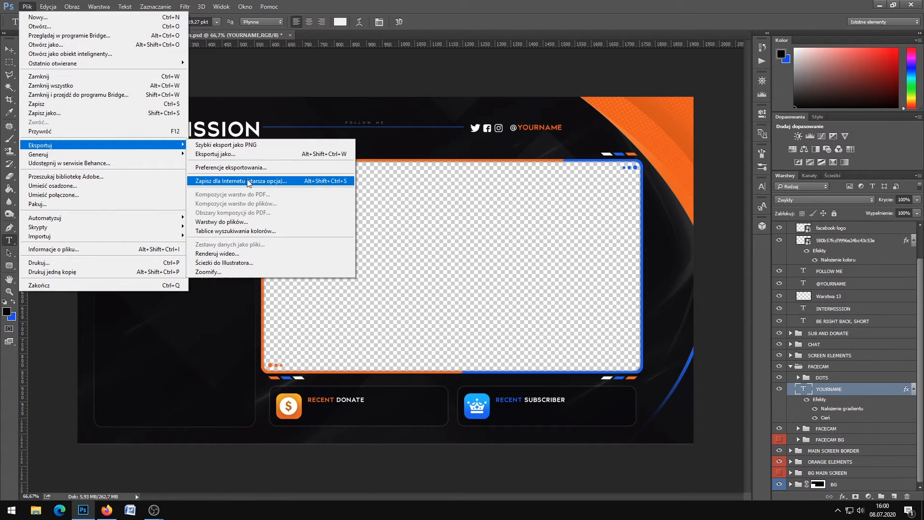
pyautogui.click(220, 181)
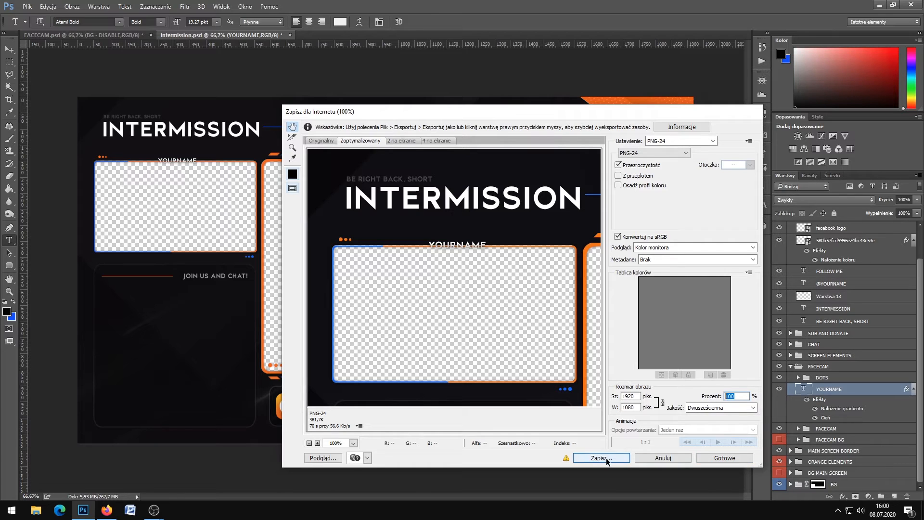
pyautogui.click(600, 458)
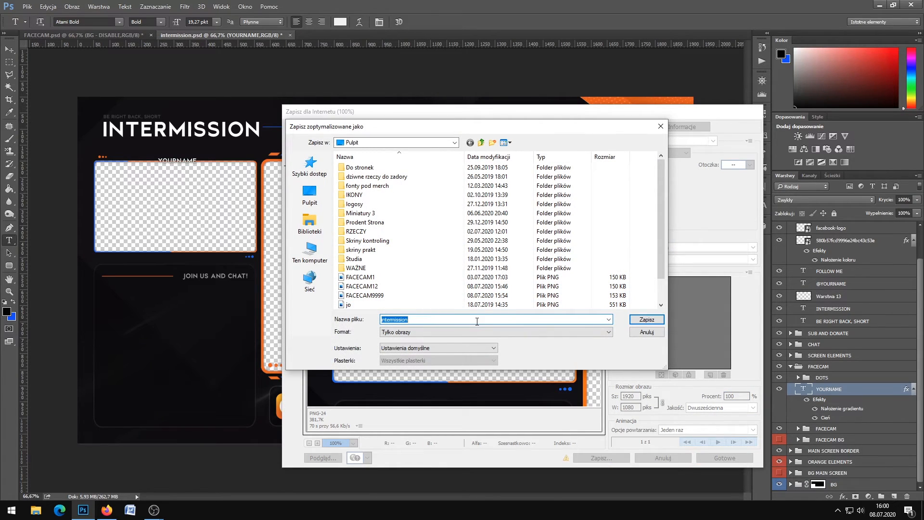
pyautogui.click(646, 318)
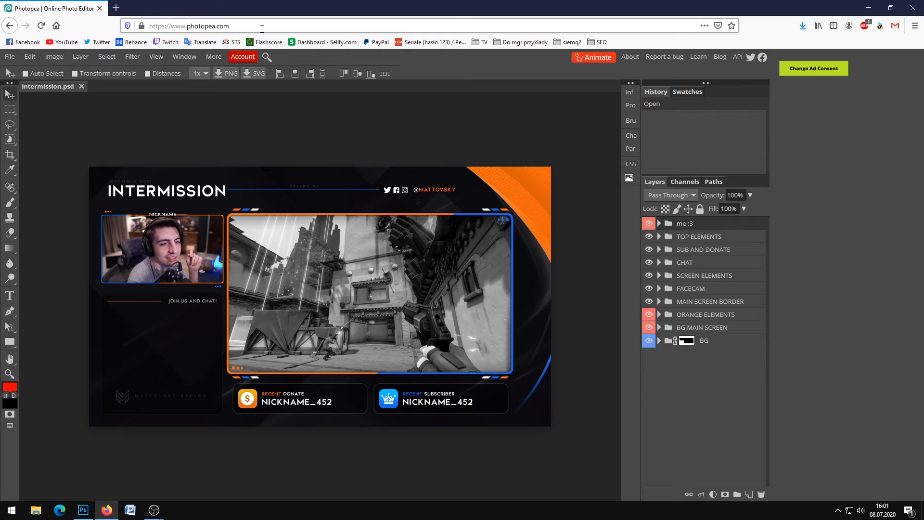
# Hide the me ;3 layer, the gameplay screenshot, and the facecam webcam photo.
pyautogui.click(648, 223)
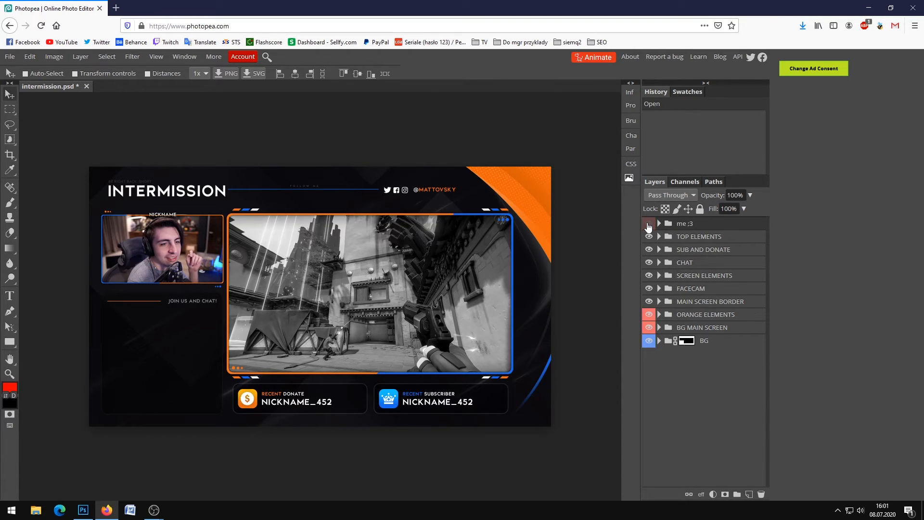
pyautogui.click(648, 327)
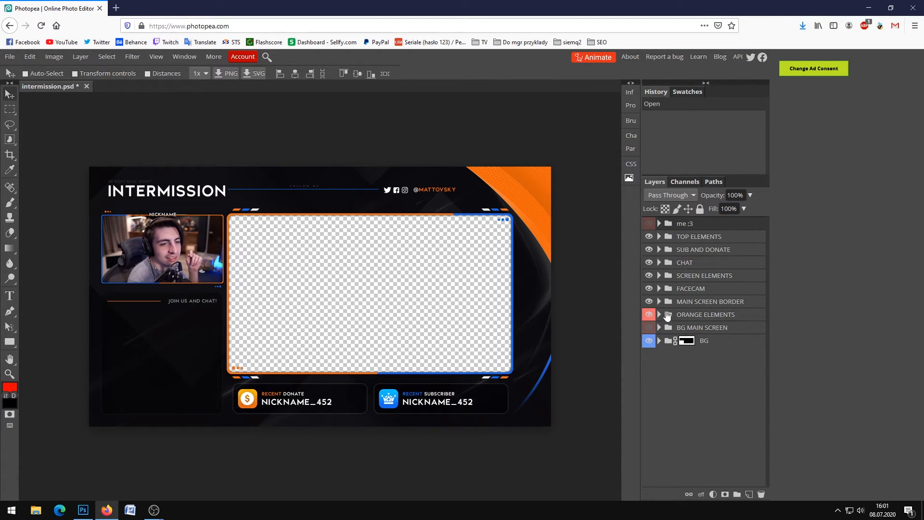
pyautogui.click(659, 288)
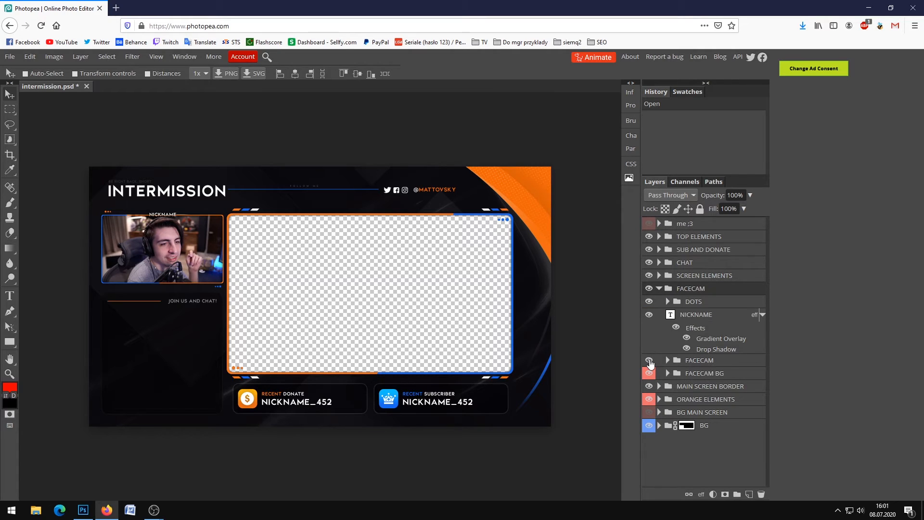
pyautogui.click(649, 373)
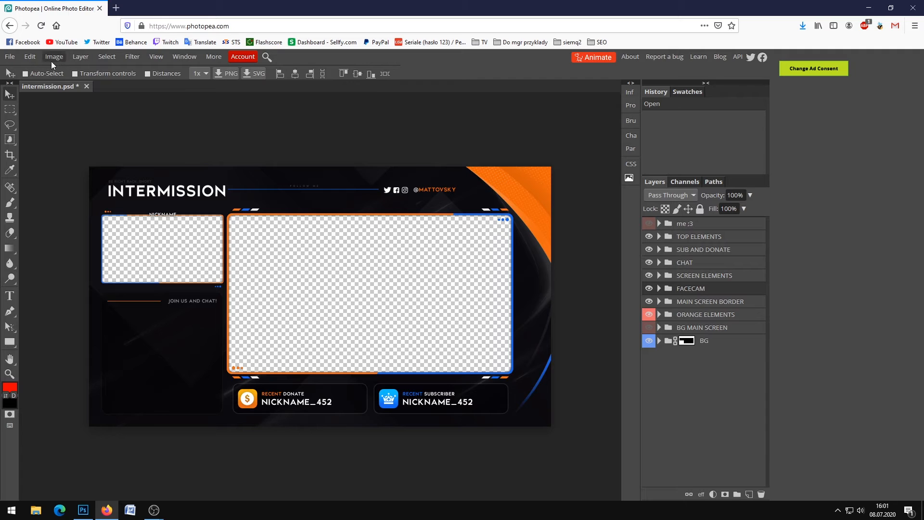
# Export the intermission design as a PNG file.
pyautogui.click(10, 56)
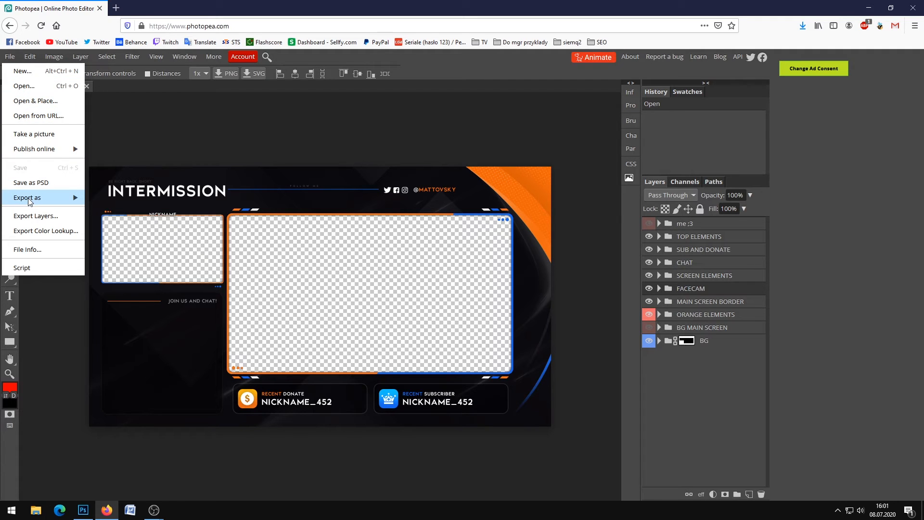
pyautogui.click(27, 197)
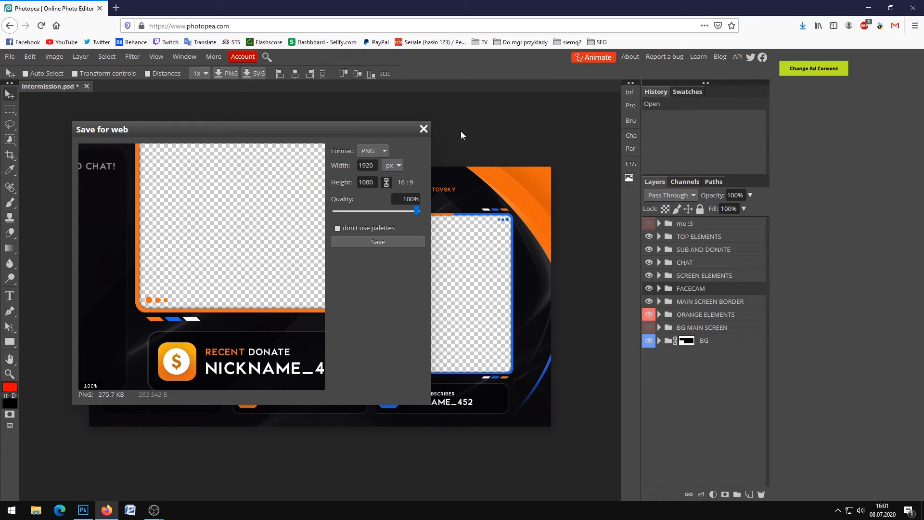
pyautogui.click(153, 509)
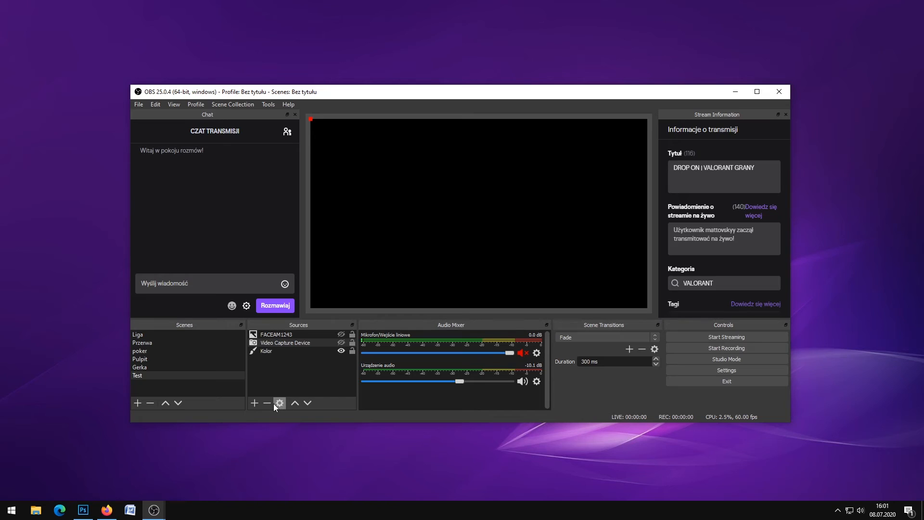
# Add an Image source named INTERMISSION using the intermission1.png file.
pyautogui.click(254, 403)
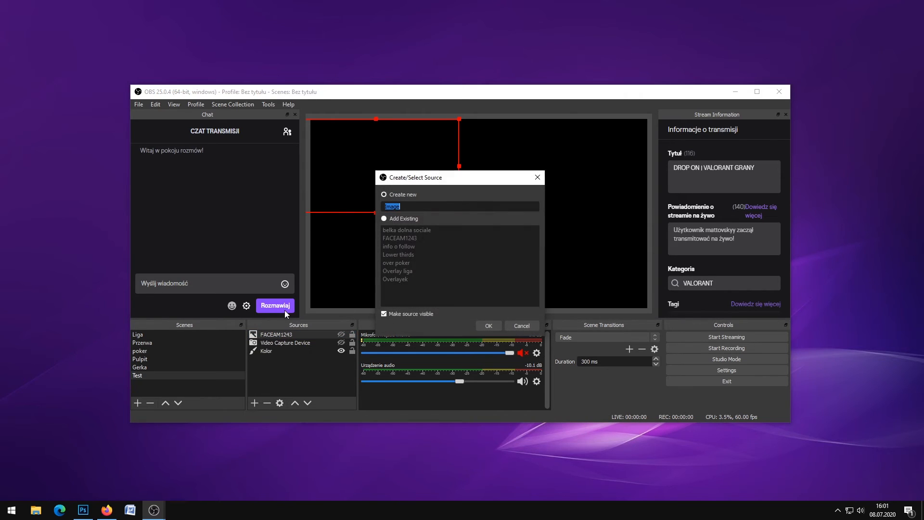
pyautogui.write('INT')
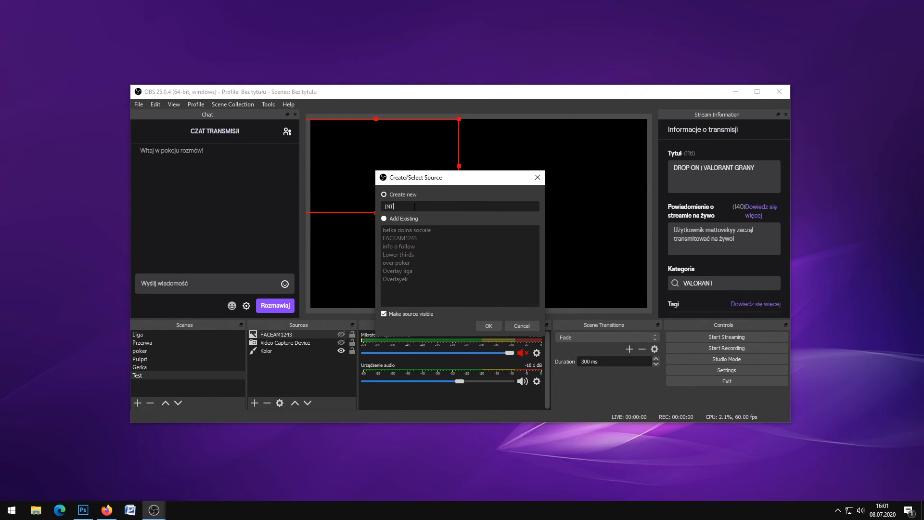
pyautogui.write('ERMISSION')
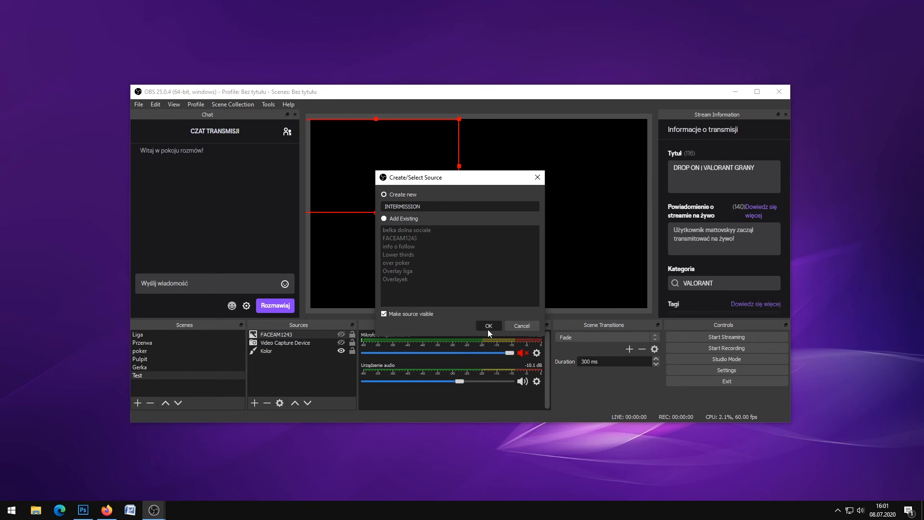
pyautogui.click(487, 326)
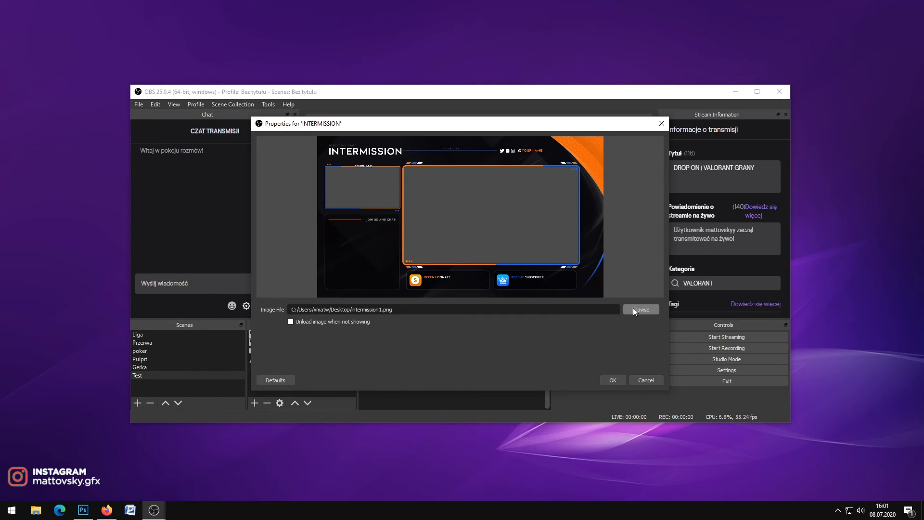
pyautogui.click(612, 380)
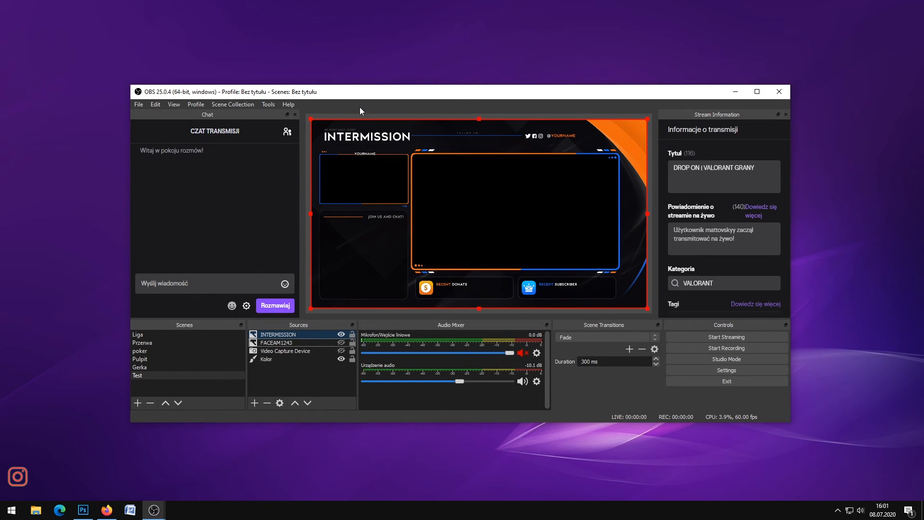
pyautogui.moveTo(526, 234)
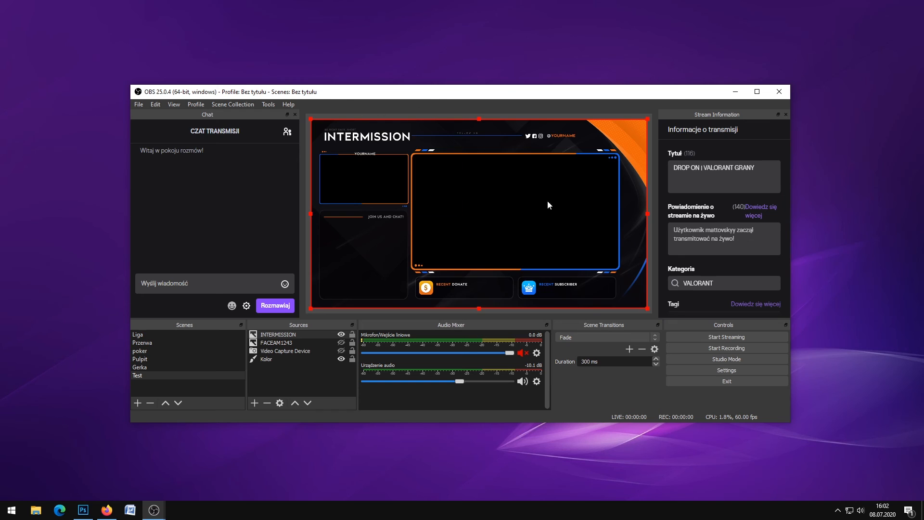
pyautogui.moveTo(725, 402)
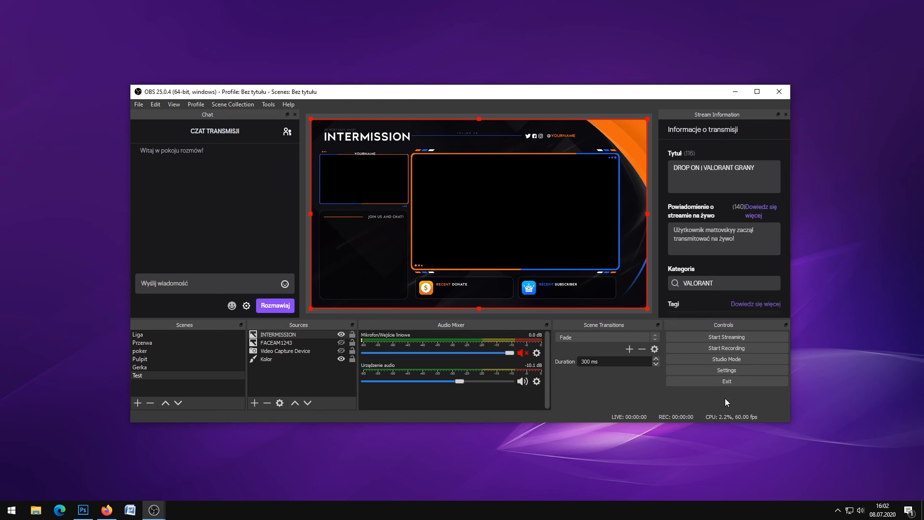